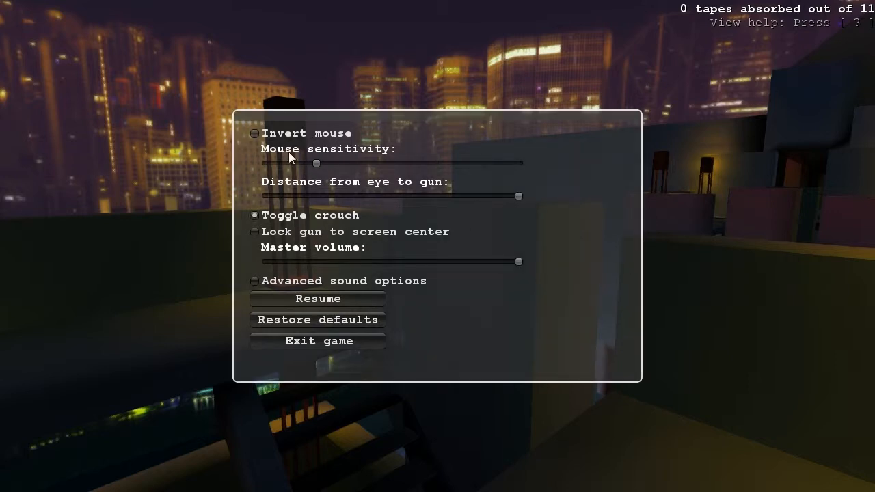
{"action": "mouse_move", "coordinate": [731, 408]}
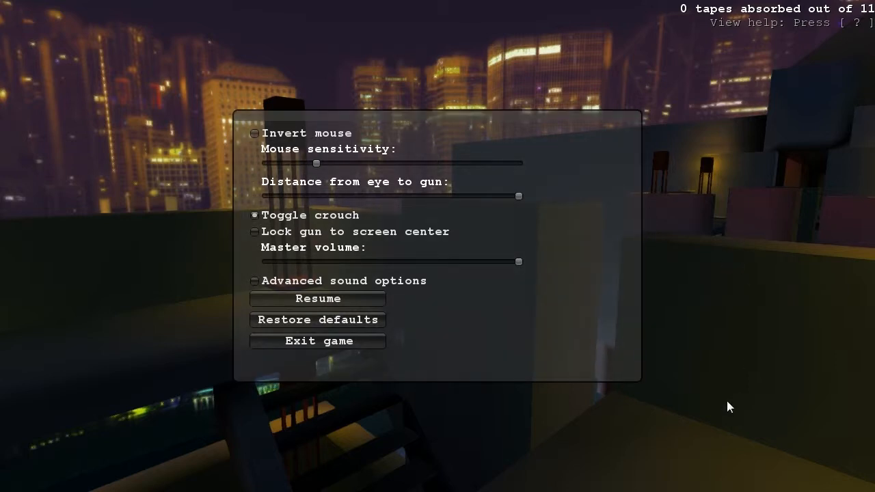
{"action": "mouse_move", "coordinate": [287, 143]}
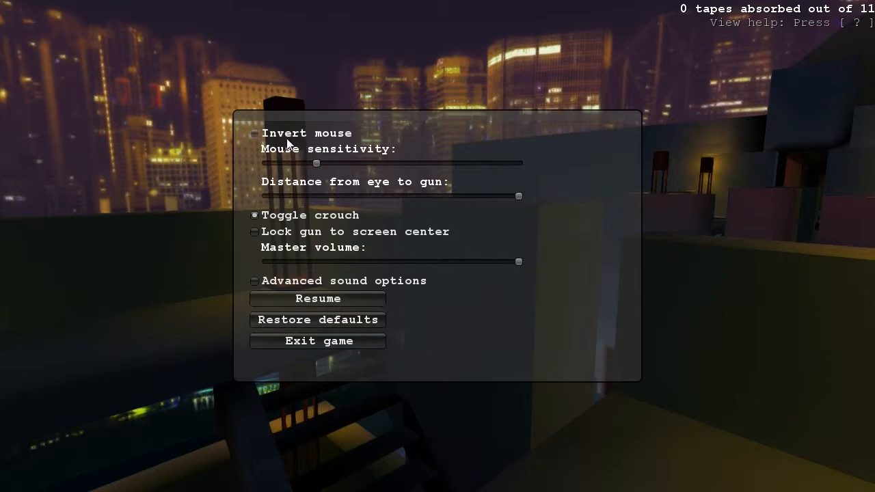
{"action": "mouse_move", "coordinate": [331, 170]}
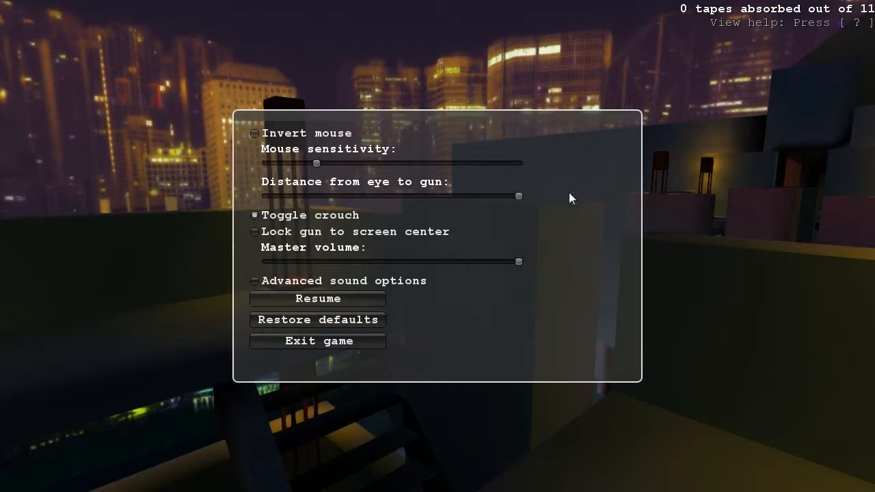
{"action": "mouse_move", "coordinate": [350, 249]}
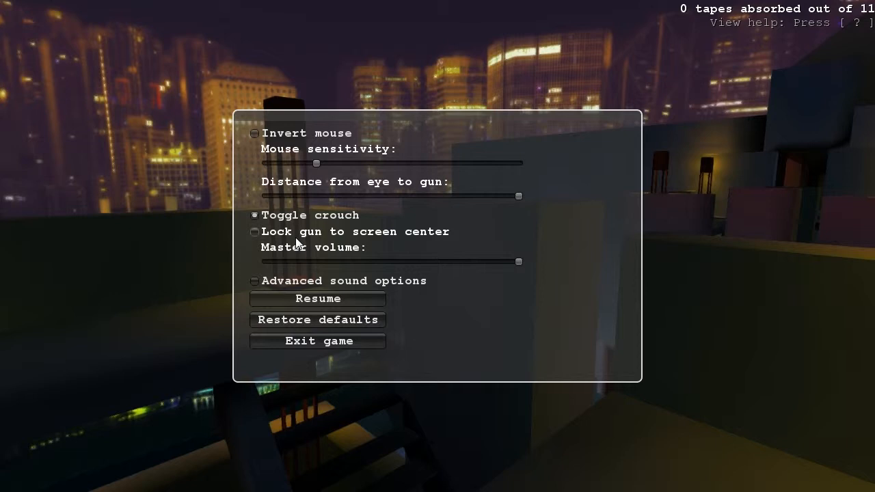
{"action": "mouse_move", "coordinate": [312, 231]}
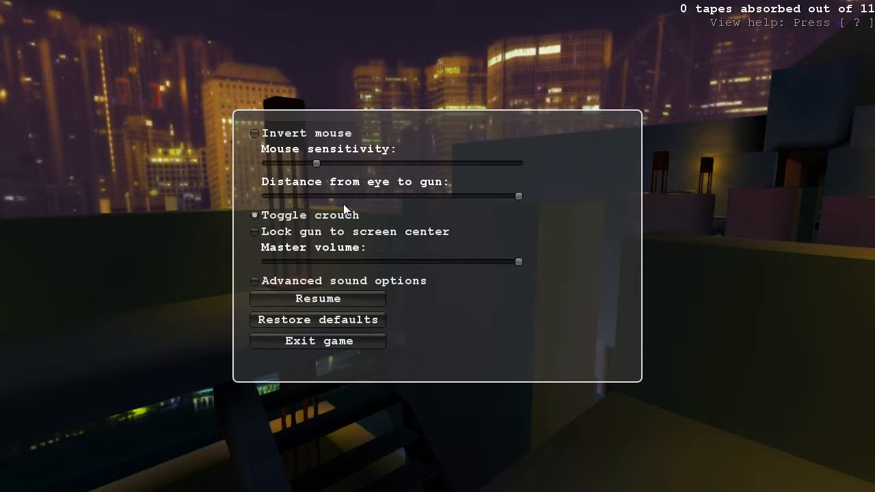
{"action": "mouse_move", "coordinate": [859, 159]}
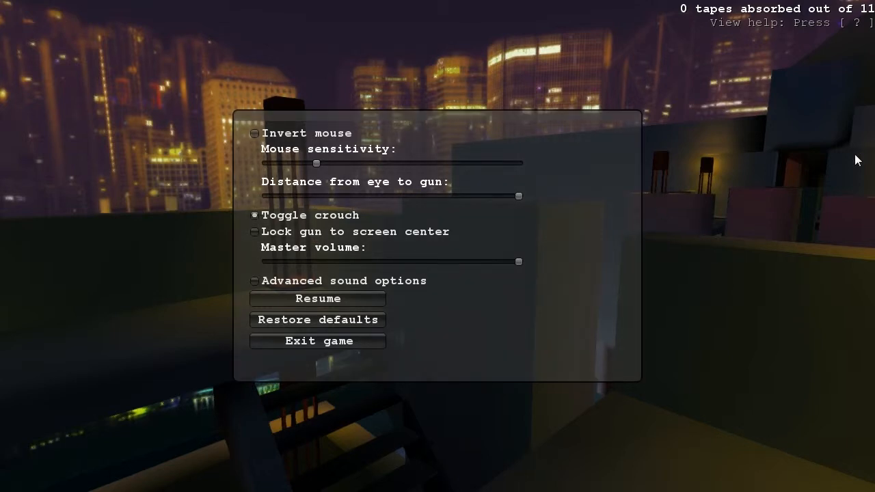
{"action": "mouse_move", "coordinate": [531, 337]}
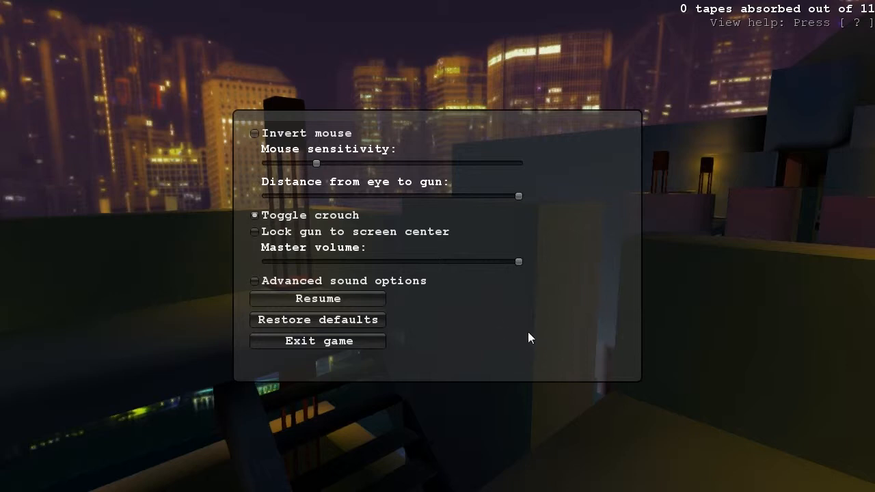
{"action": "mouse_move", "coordinate": [455, 283]}
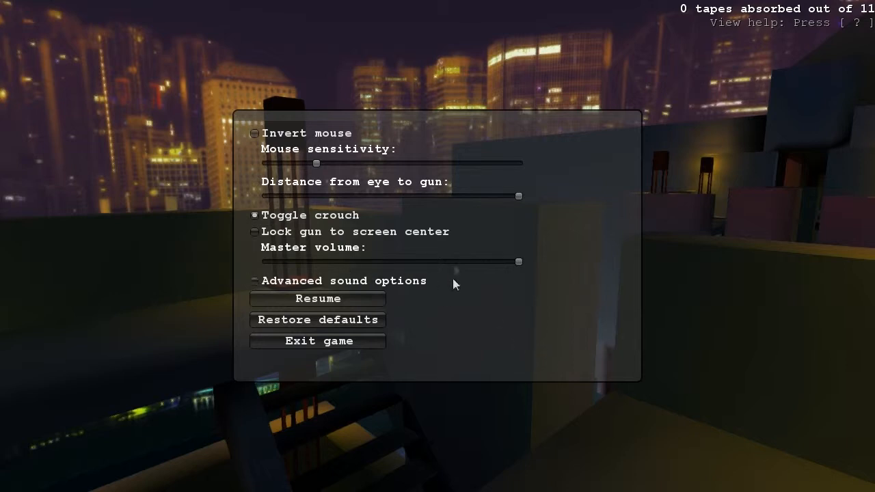
{"action": "mouse_move", "coordinate": [563, 342]}
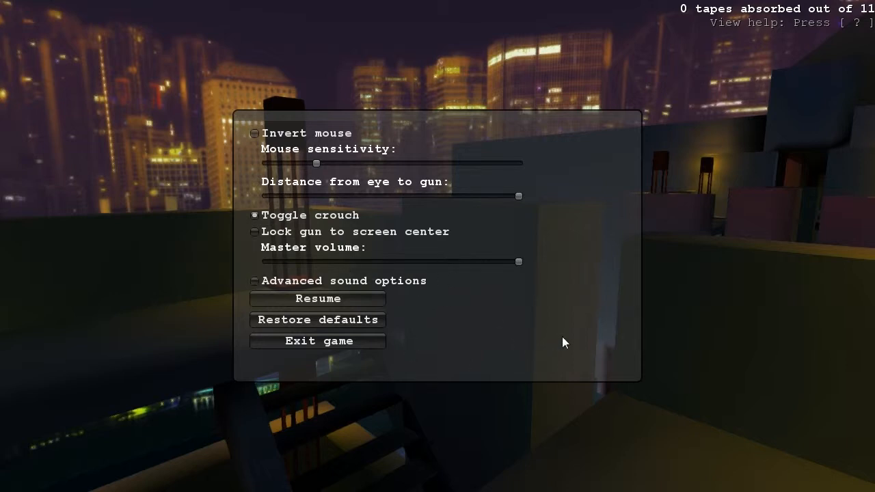
{"action": "mouse_move", "coordinate": [499, 350]}
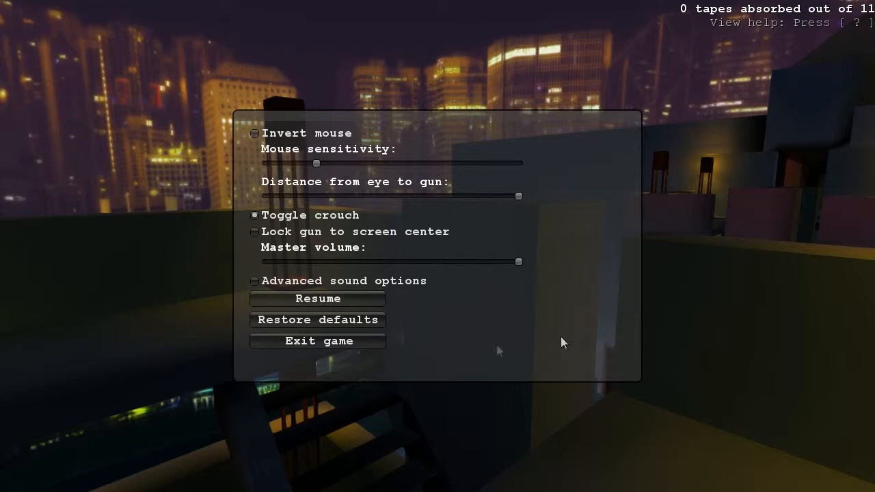
- Resume gameplay on the rooftop from the pause menu
{"action": "left_click", "coordinate": [317, 298]}
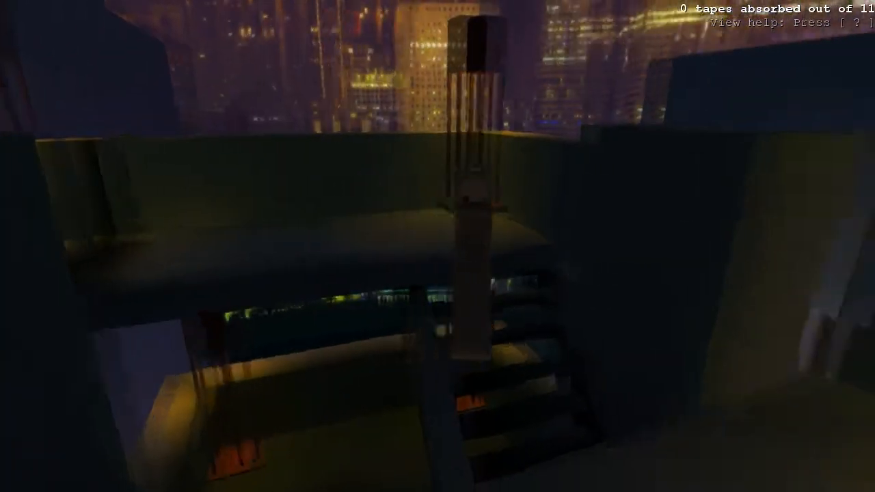
{"action": "mouse_move", "coordinate": [438, 246]}
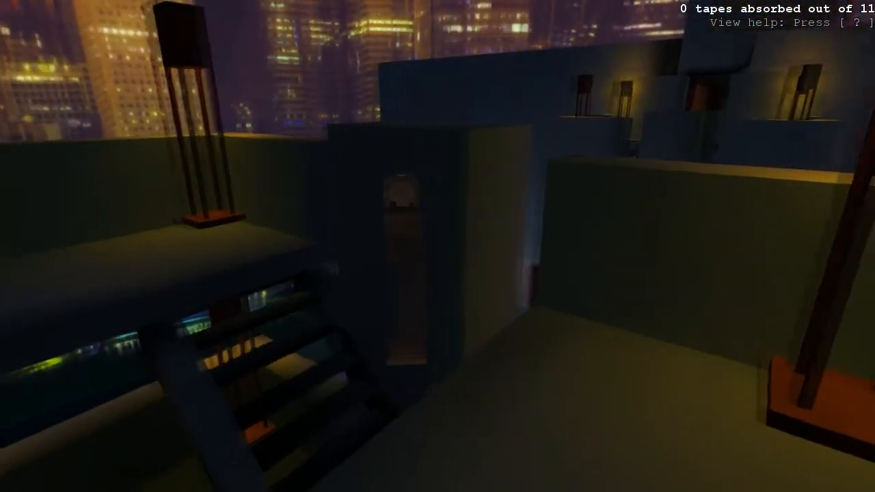
{"action": "mouse_move", "coordinate": [438, 246]}
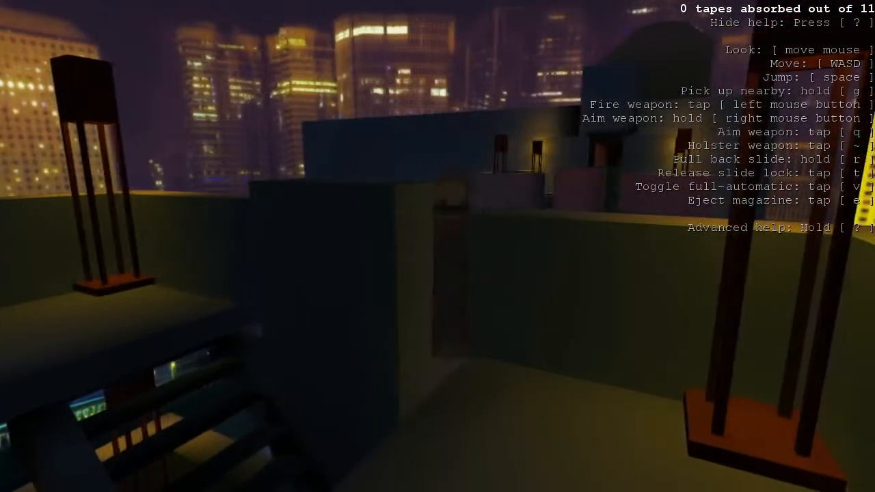
{"action": "mouse_move", "coordinate": [437, 246]}
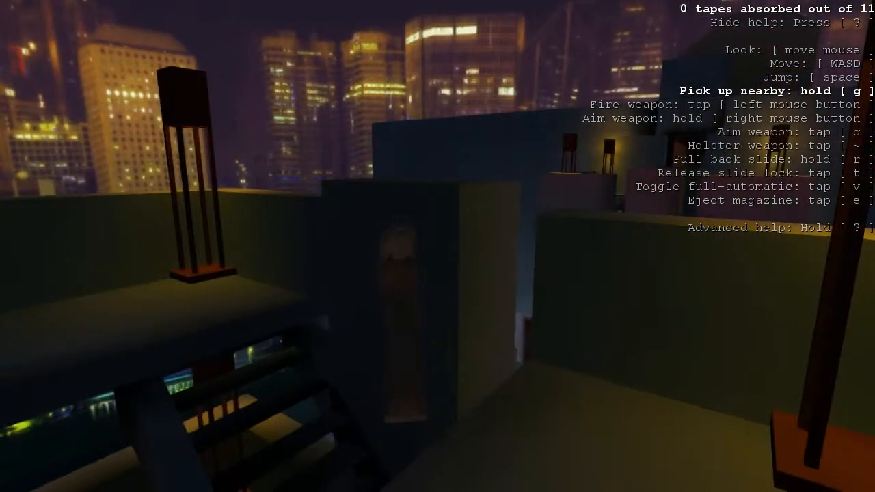
{"action": "mouse_move", "coordinate": [437, 246]}
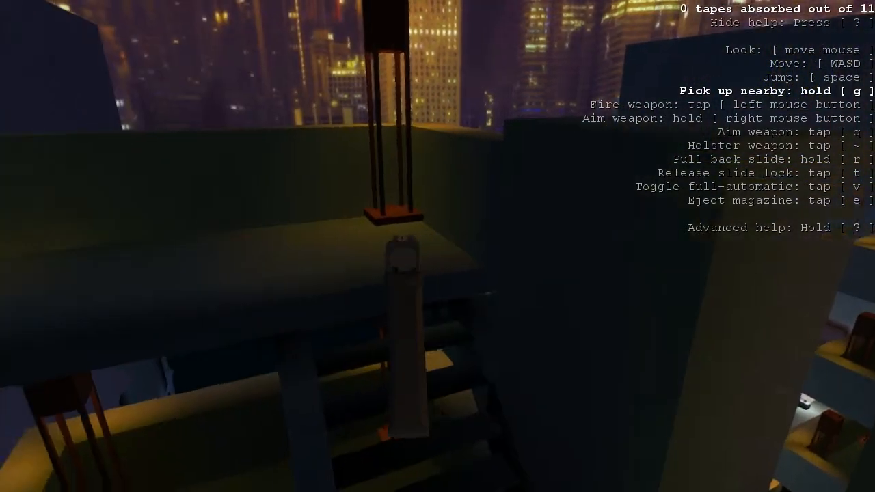
{"action": "mouse_move", "coordinate": [438, 246]}
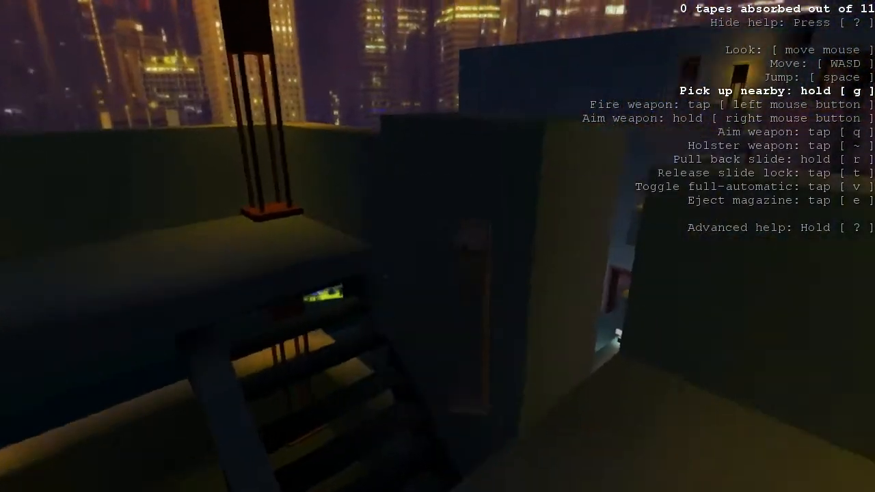
{"action": "mouse_move", "coordinate": [437, 246]}
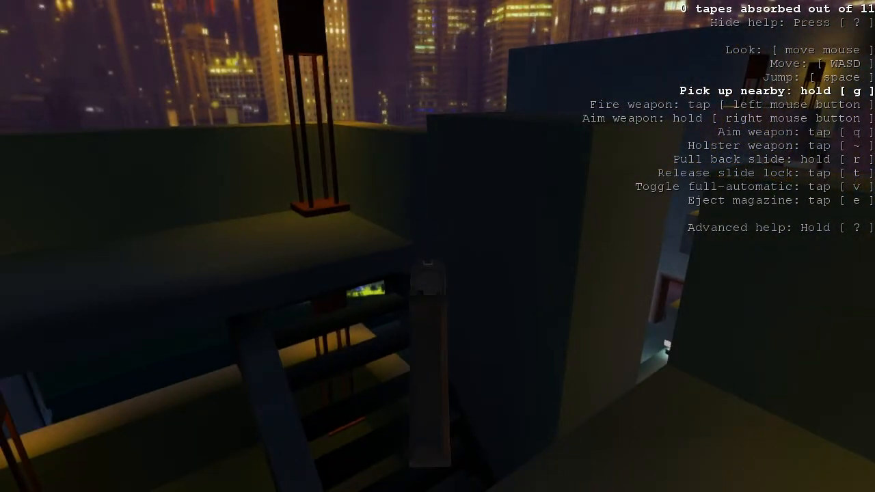
{"action": "mouse_move", "coordinate": [438, 246]}
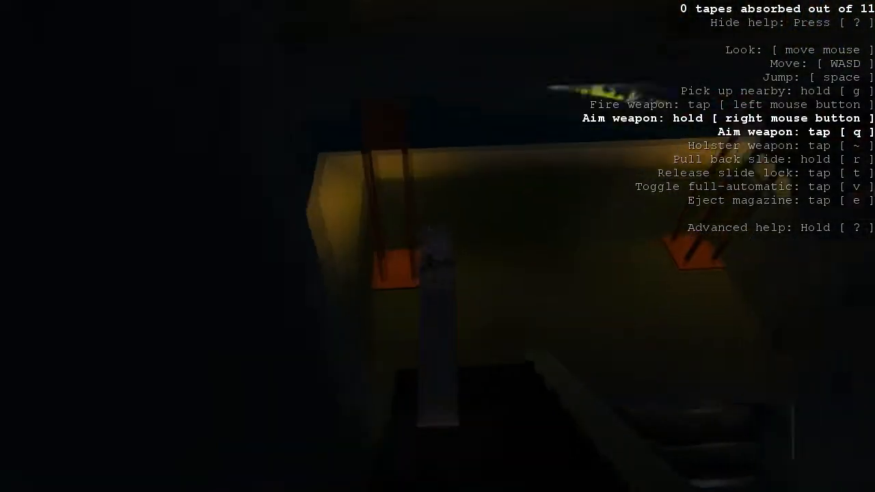
{"action": "mouse_move", "coordinate": [438, 246]}
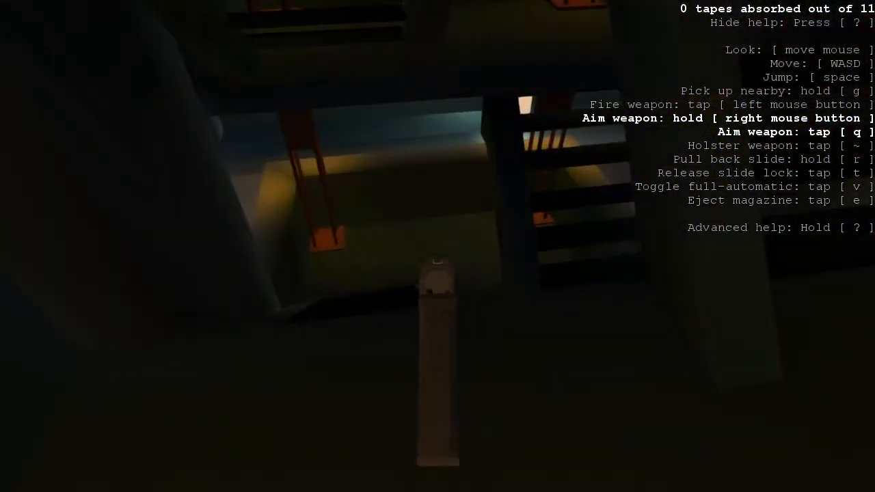
{"action": "mouse_move", "coordinate": [437, 246]}
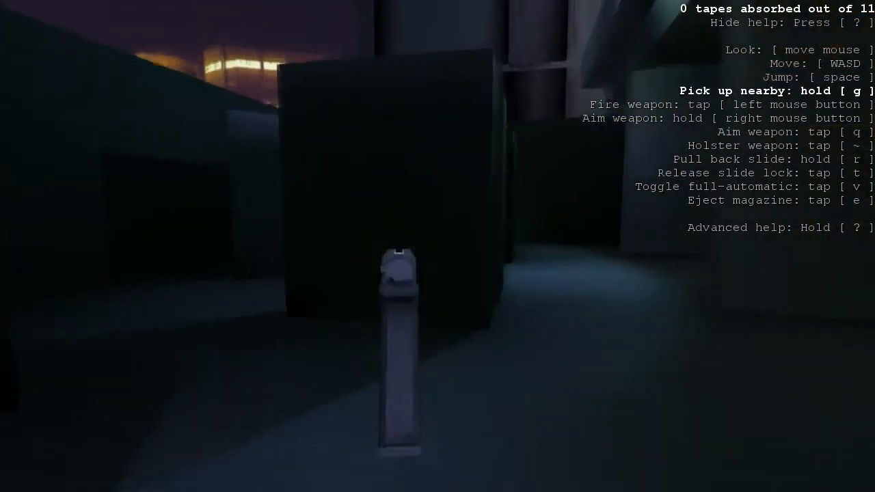
{"action": "mouse_move", "coordinate": [438, 247]}
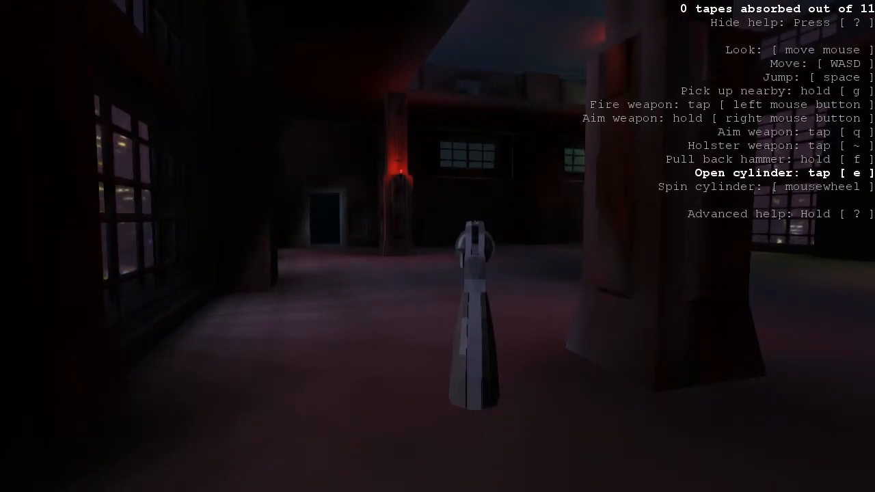
- Swing the revolver's cylinder open and load fresh rounds, repeating before the security turret
{"action": "key", "text": "e"}
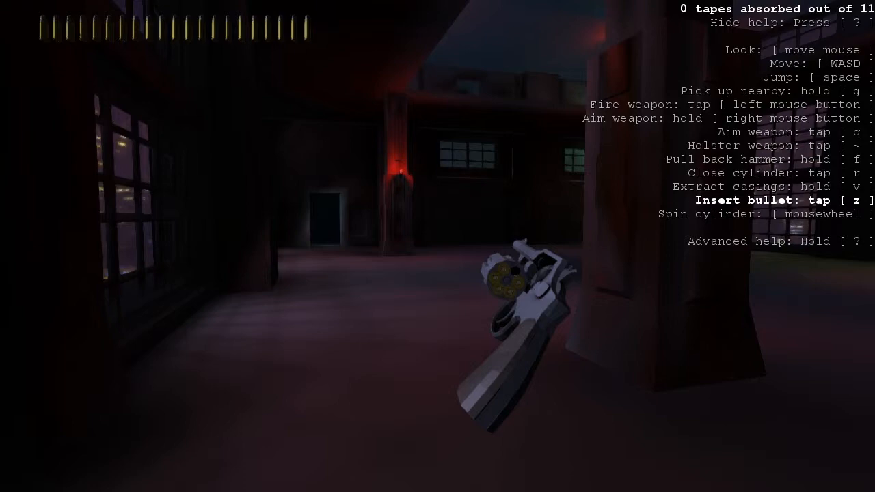
{"action": "key", "text": "r"}
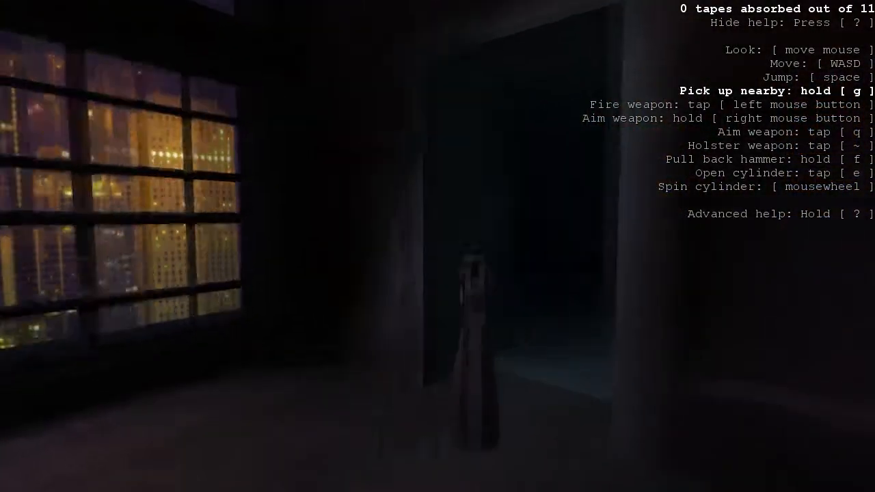
{"action": "mouse_move", "coordinate": [438, 246]}
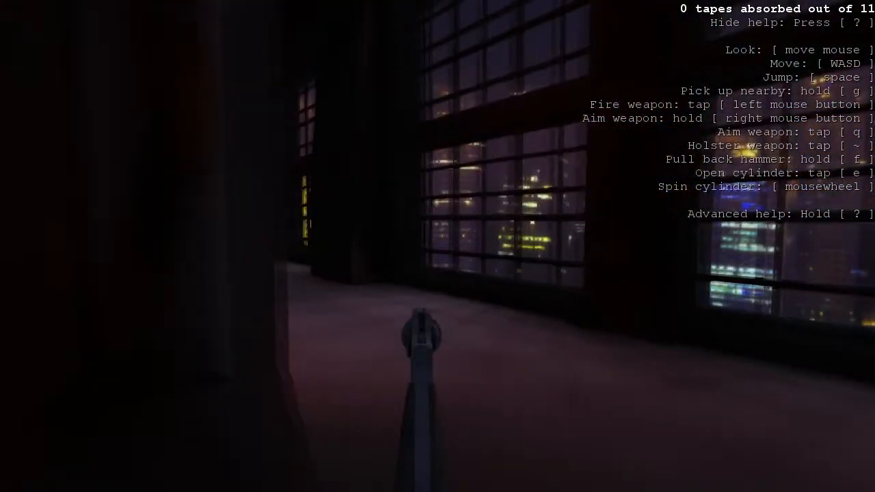
{"action": "key", "text": "e"}
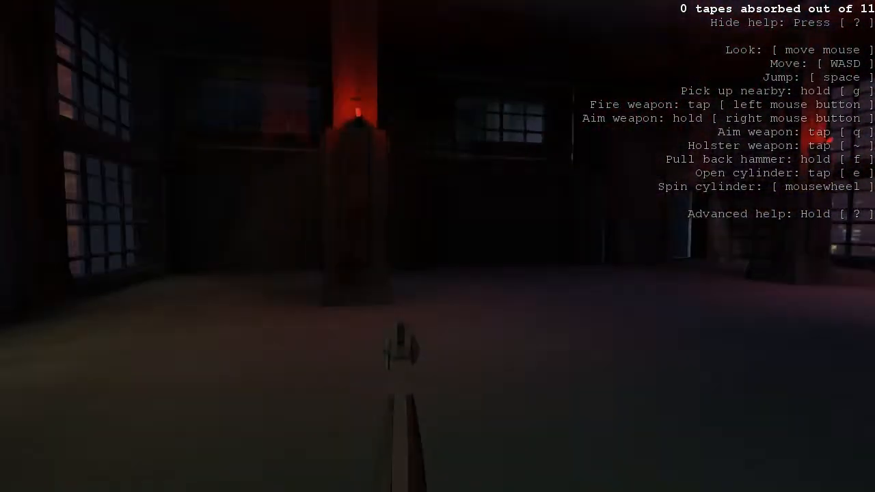
{"action": "mouse_move", "coordinate": [437, 246]}
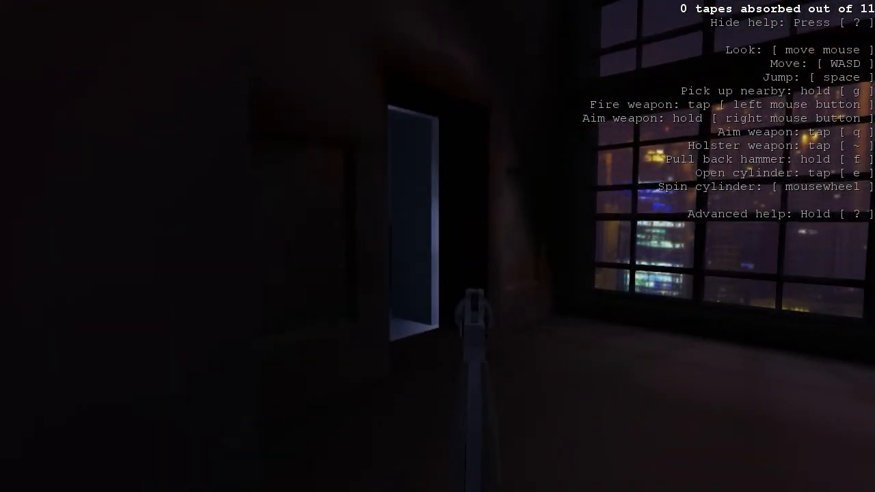
{"action": "key", "text": "e"}
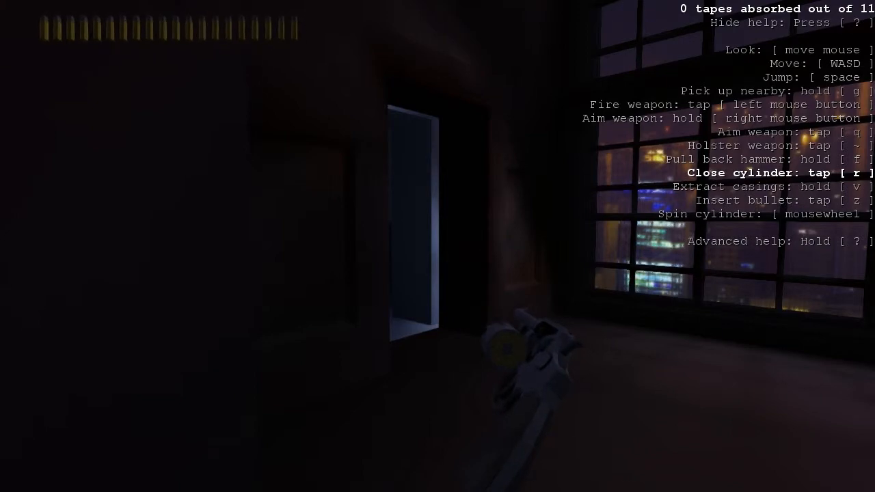
{"action": "mouse_move", "coordinate": [438, 246]}
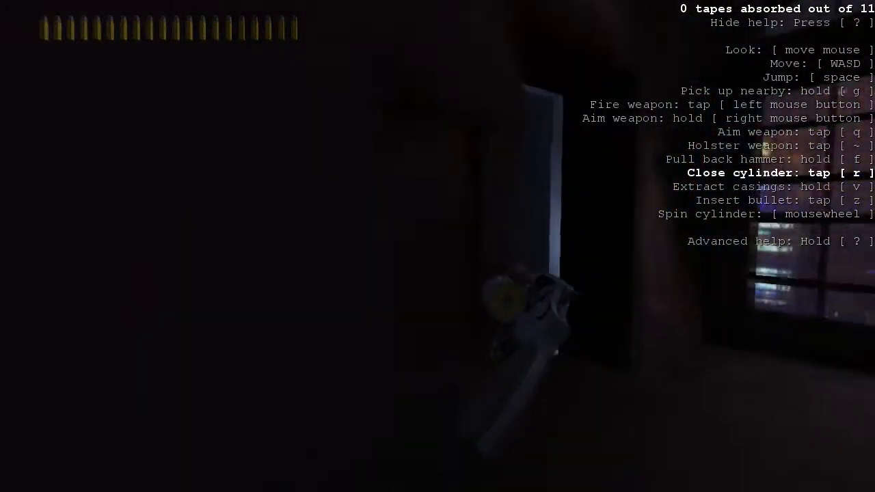
{"action": "key", "text": "r"}
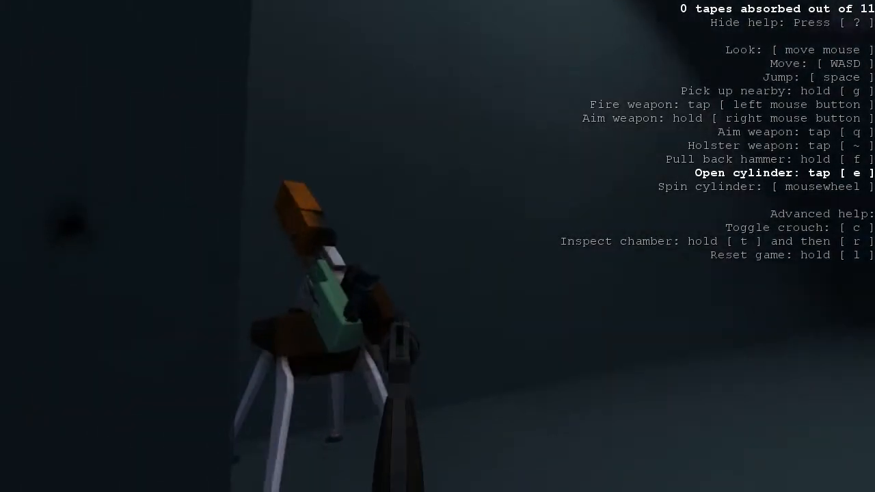
- Eject the spent casings, insert a fresh bullet and close the revolver's cylinder
{"action": "key", "text": "e"}
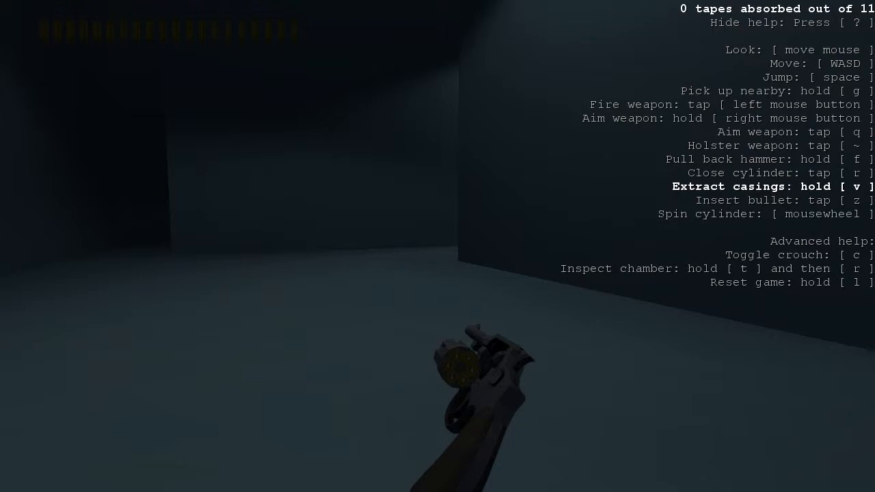
{"action": "key", "text": "z"}
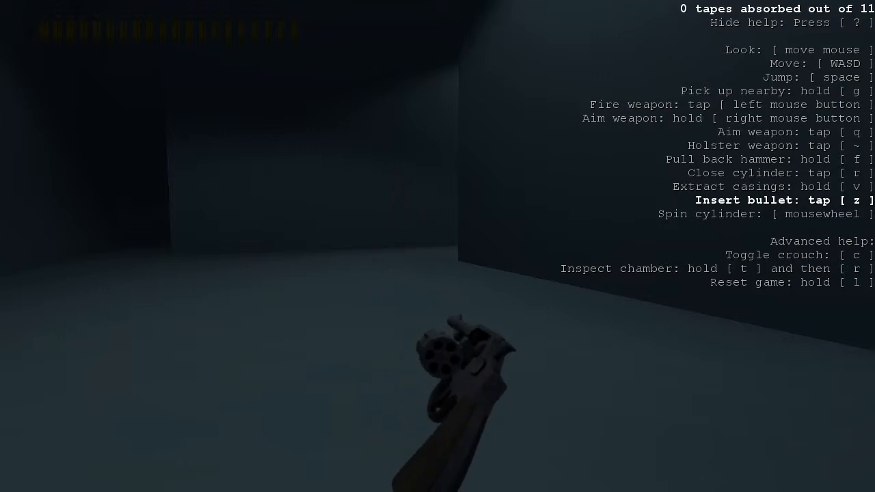
{"action": "key", "text": "z"}
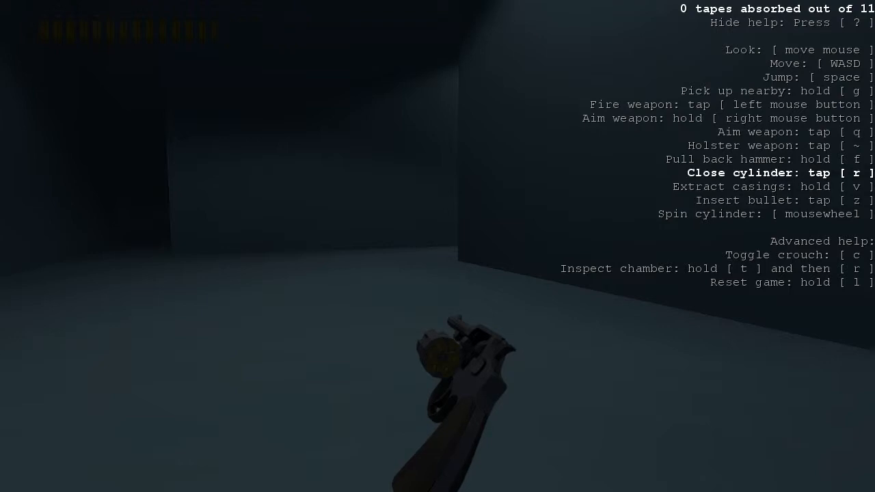
{"action": "key", "text": "r"}
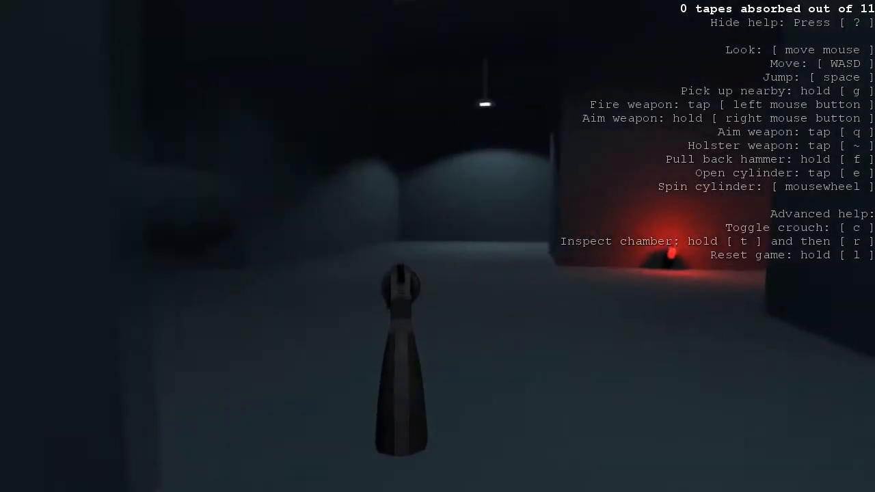
{"action": "mouse_move", "coordinate": [274, 246]}
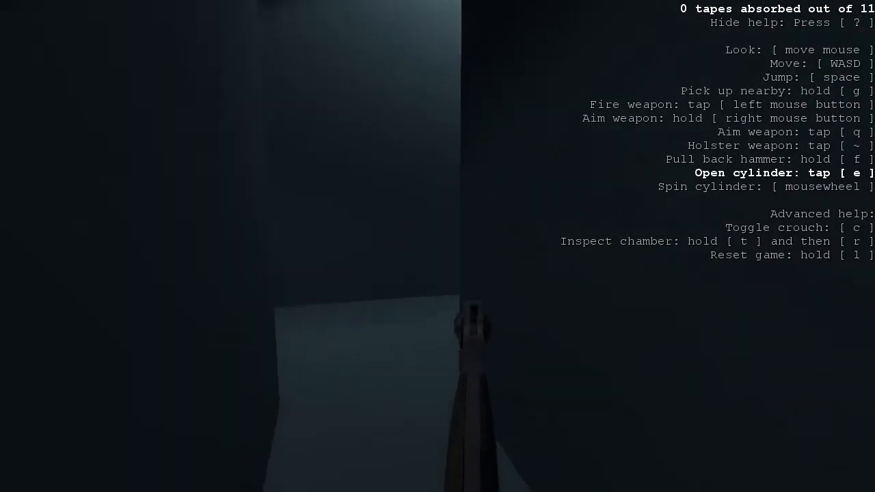
{"action": "mouse_move", "coordinate": [273, 246]}
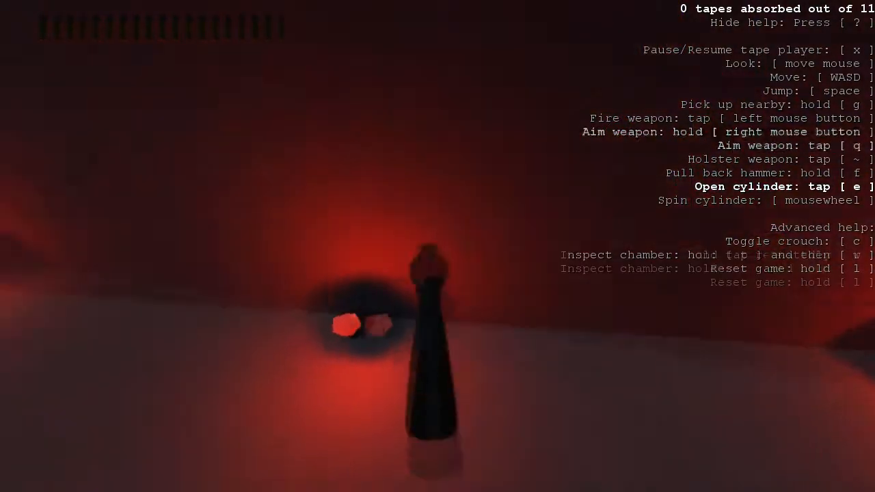
{"action": "mouse_move", "coordinate": [438, 247]}
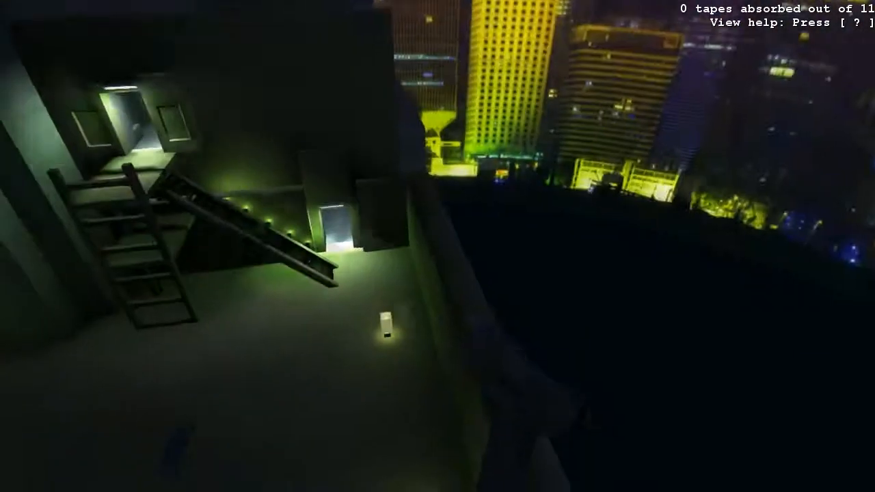
{"action": "mouse_move", "coordinate": [437, 246]}
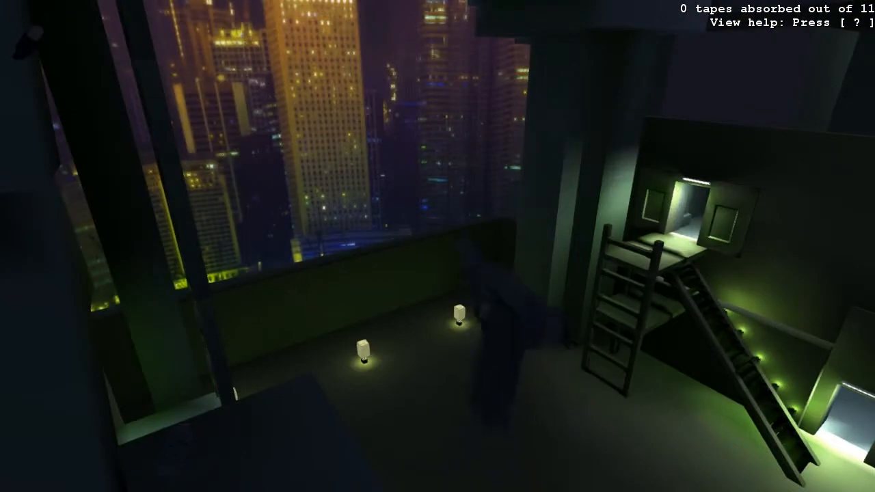
{"action": "mouse_move", "coordinate": [438, 246]}
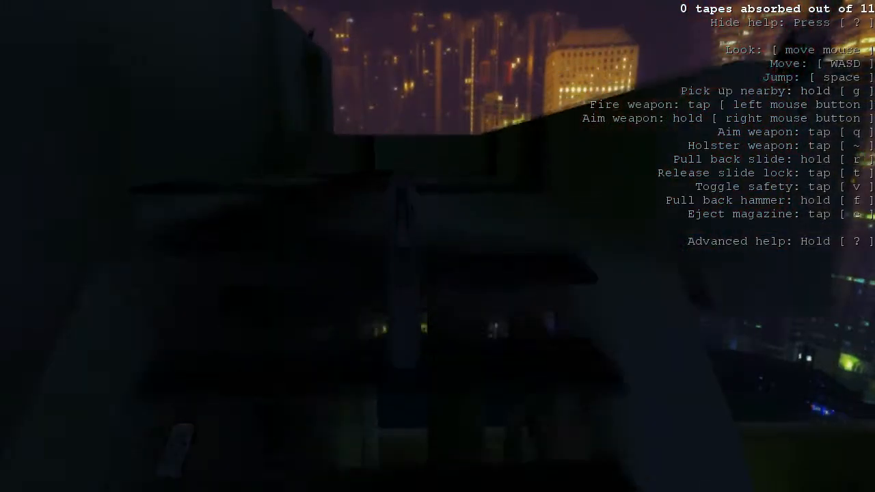
{"action": "mouse_move", "coordinate": [438, 246]}
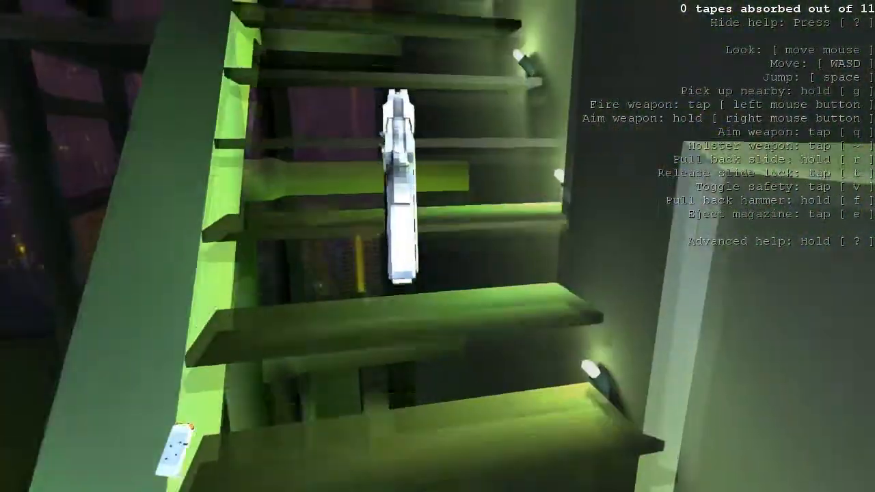
{"action": "mouse_move", "coordinate": [438, 246]}
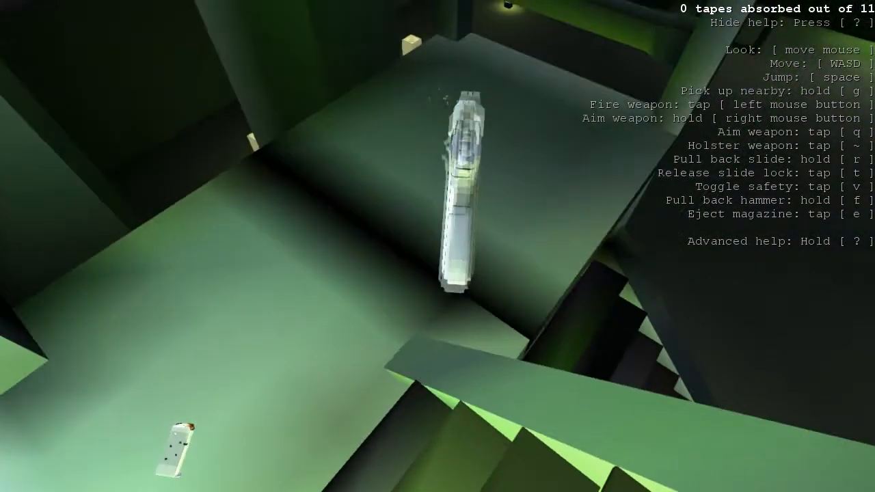
{"action": "mouse_move", "coordinate": [438, 246]}
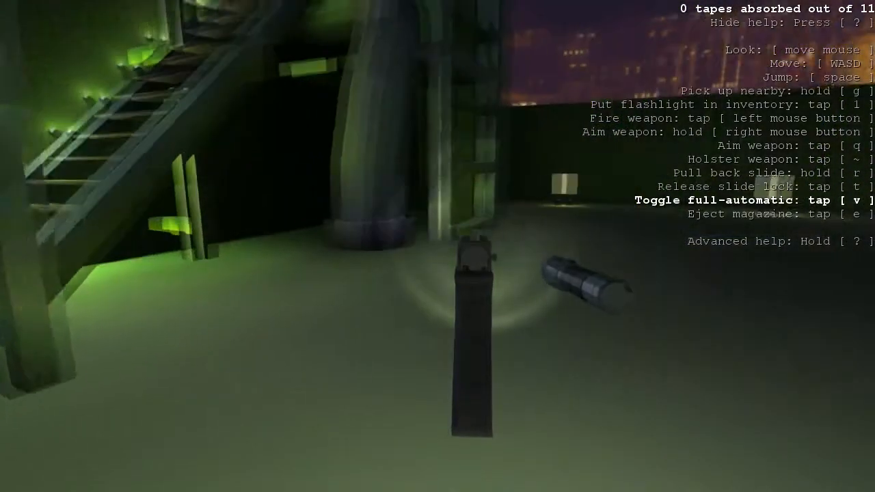
{"action": "mouse_move", "coordinate": [438, 246]}
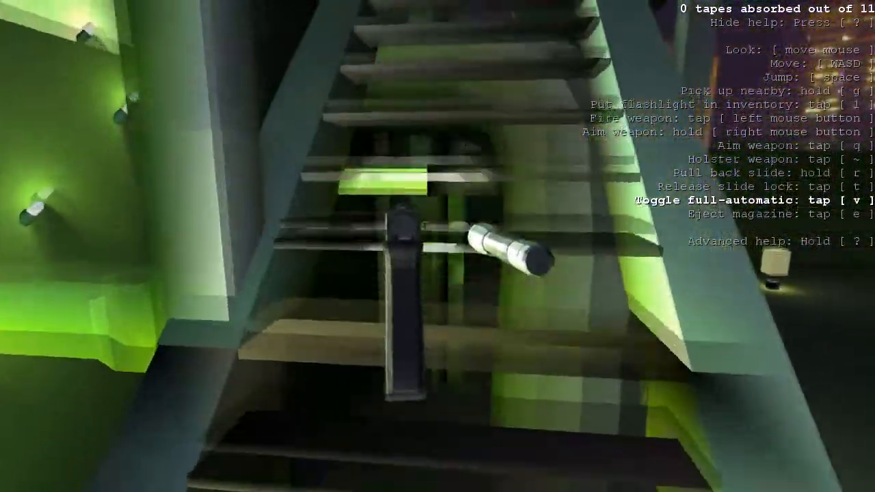
{"action": "mouse_move", "coordinate": [438, 246]}
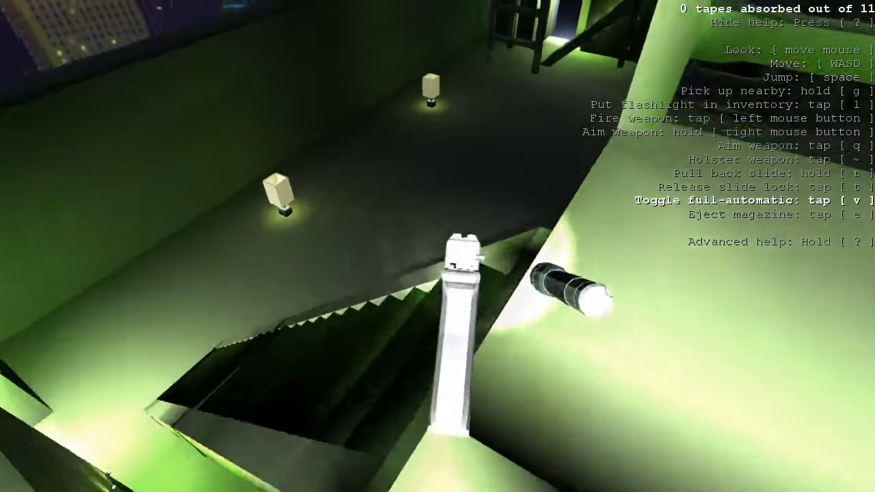
{"action": "mouse_move", "coordinate": [437, 247]}
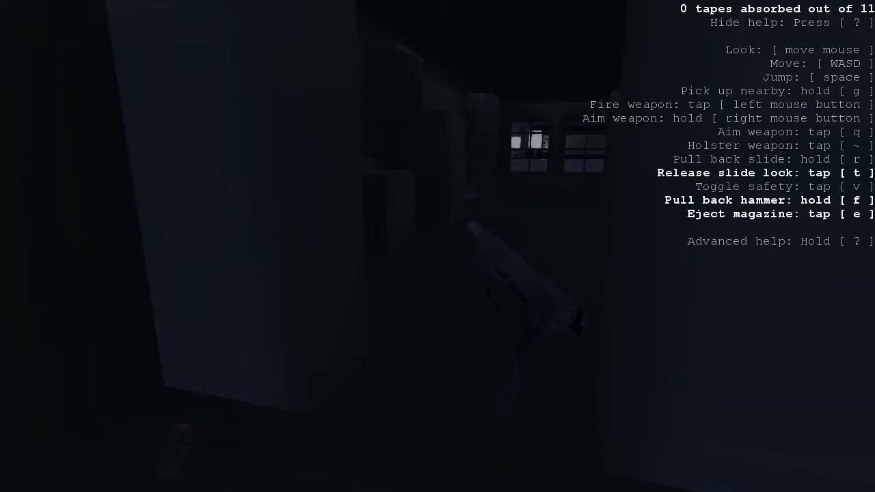
- Toggle the flashlight while moving into the dark room with the pistol drawn
{"action": "key", "text": "t"}
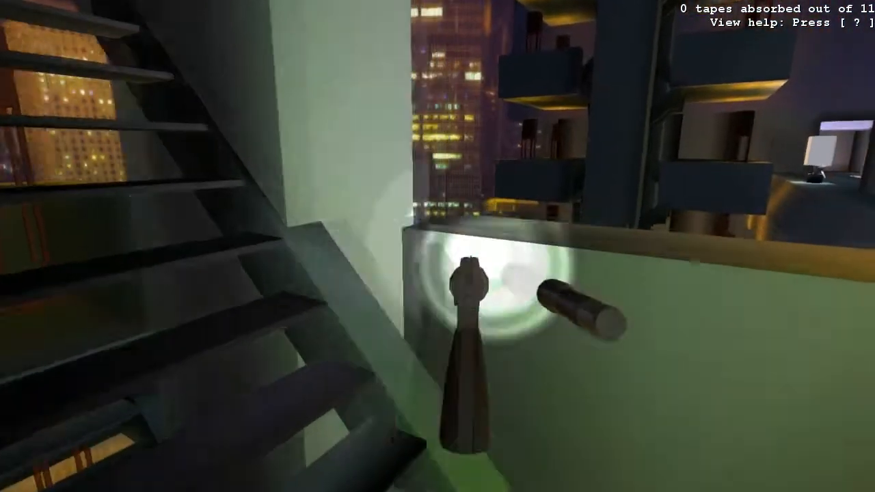
{"action": "mouse_move", "coordinate": [438, 246]}
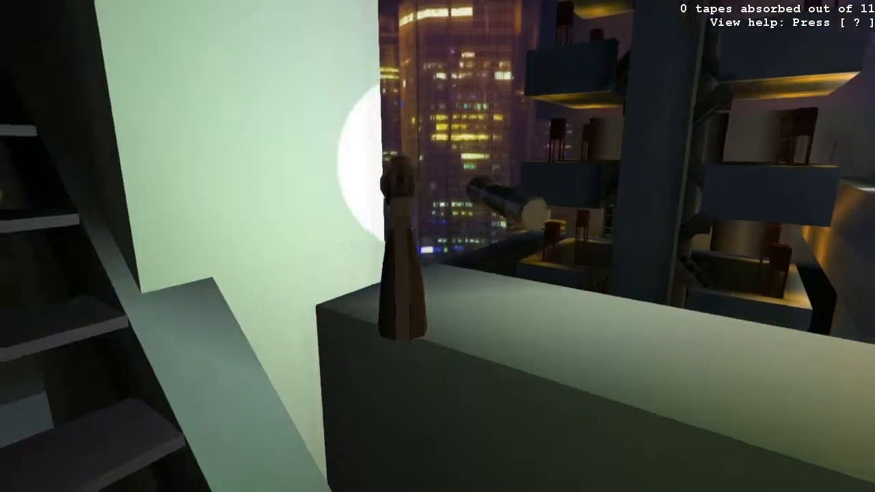
{"action": "mouse_move", "coordinate": [438, 246]}
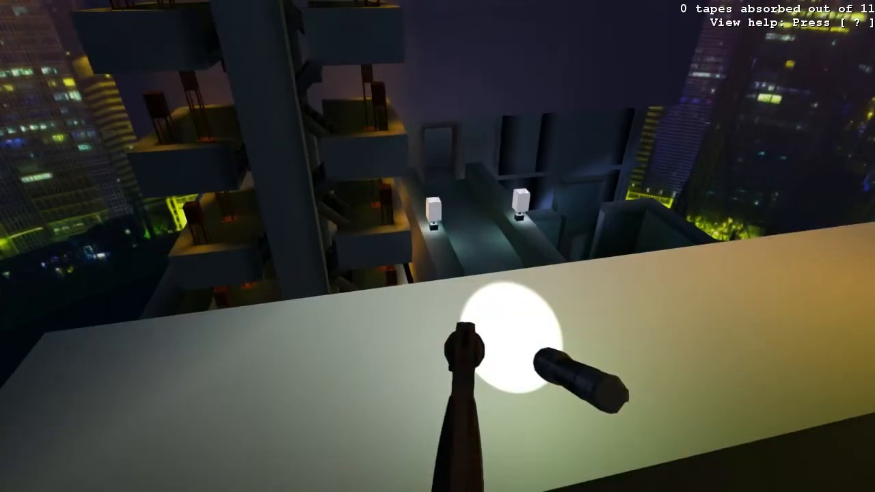
{"action": "mouse_move", "coordinate": [438, 246]}
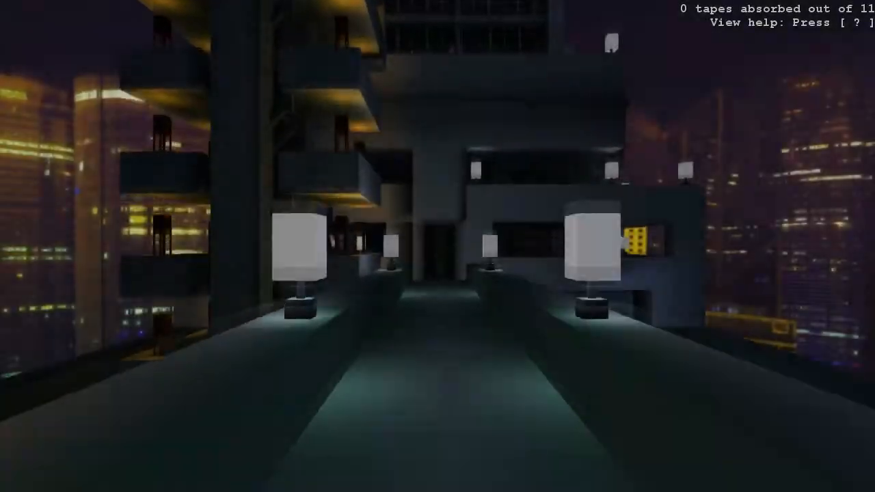
{"action": "mouse_move", "coordinate": [438, 247]}
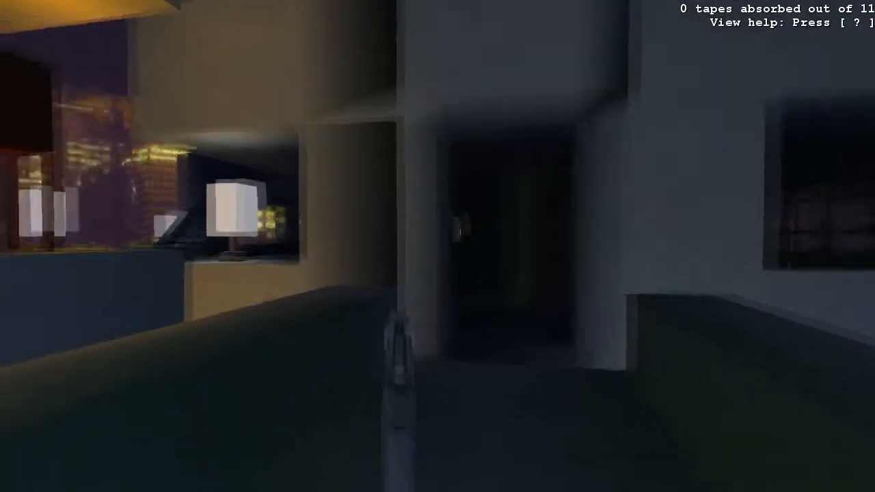
{"action": "mouse_move", "coordinate": [438, 246]}
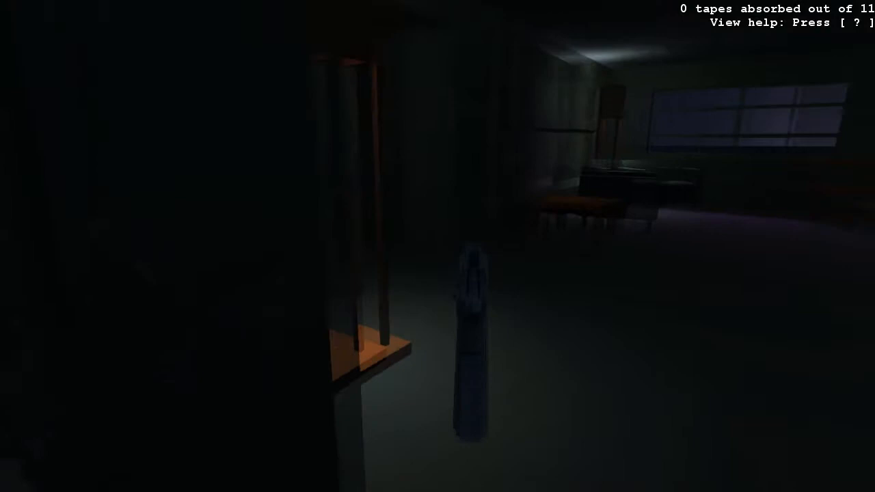
{"action": "mouse_move", "coordinate": [438, 246]}
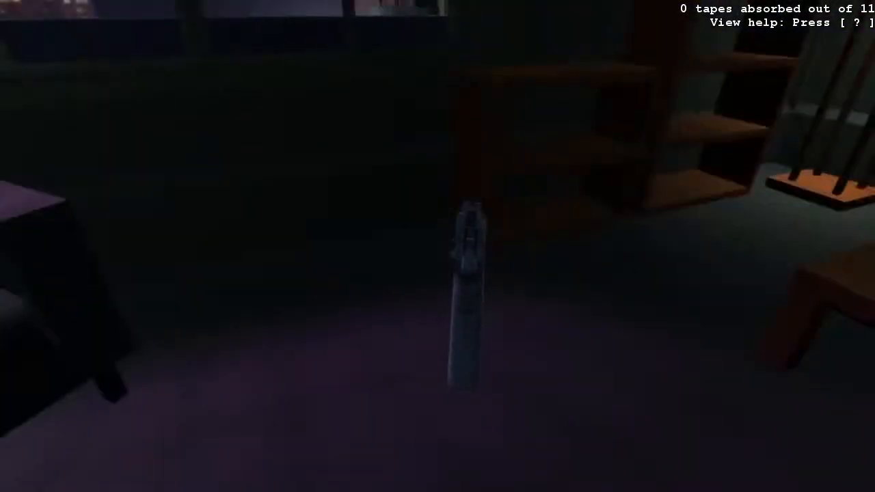
{"action": "mouse_move", "coordinate": [437, 246]}
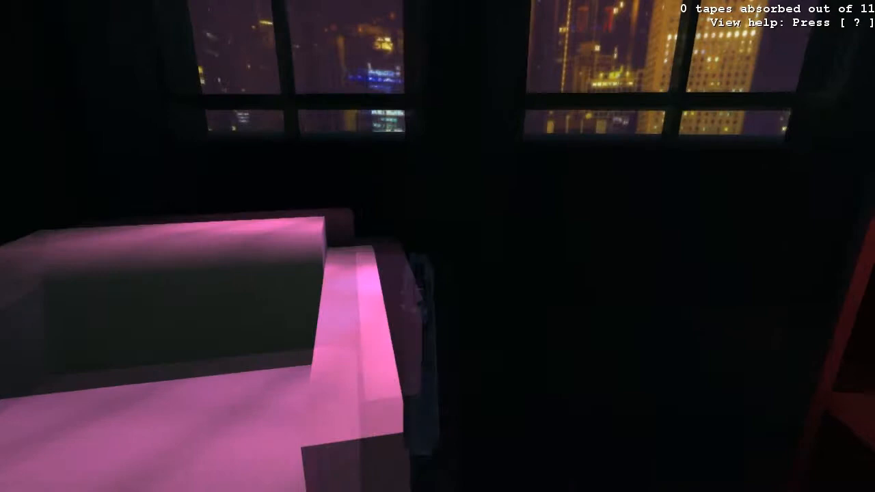
{"action": "mouse_move", "coordinate": [437, 246]}
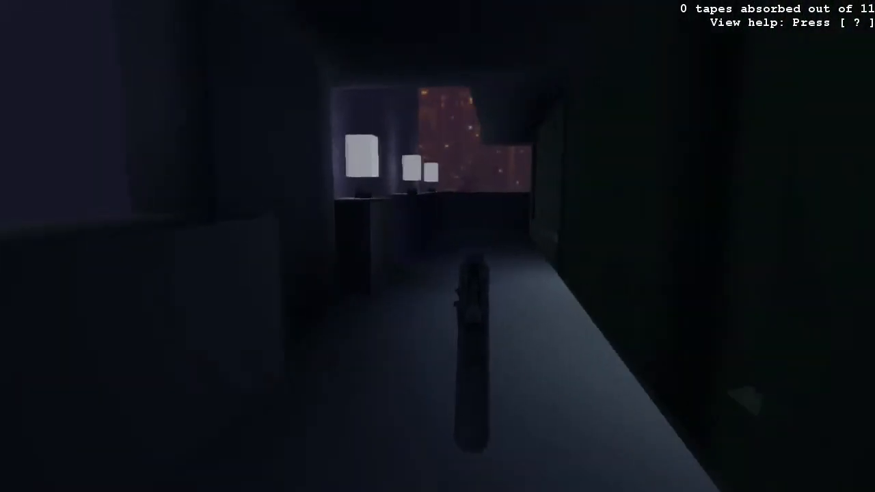
{"action": "mouse_move", "coordinate": [437, 246]}
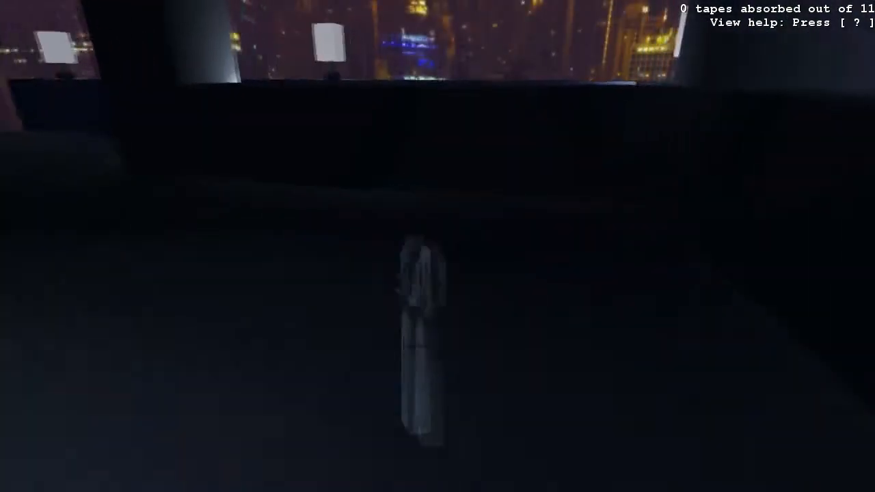
{"action": "mouse_move", "coordinate": [438, 246]}
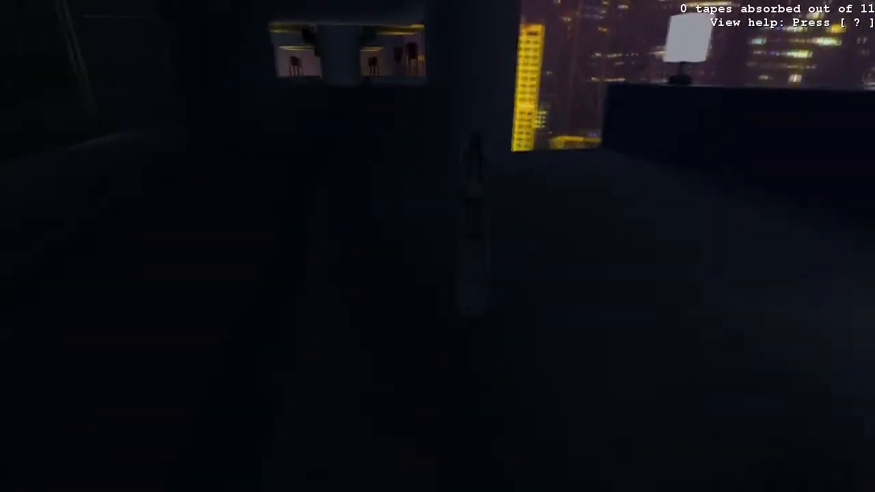
{"action": "mouse_move", "coordinate": [438, 246]}
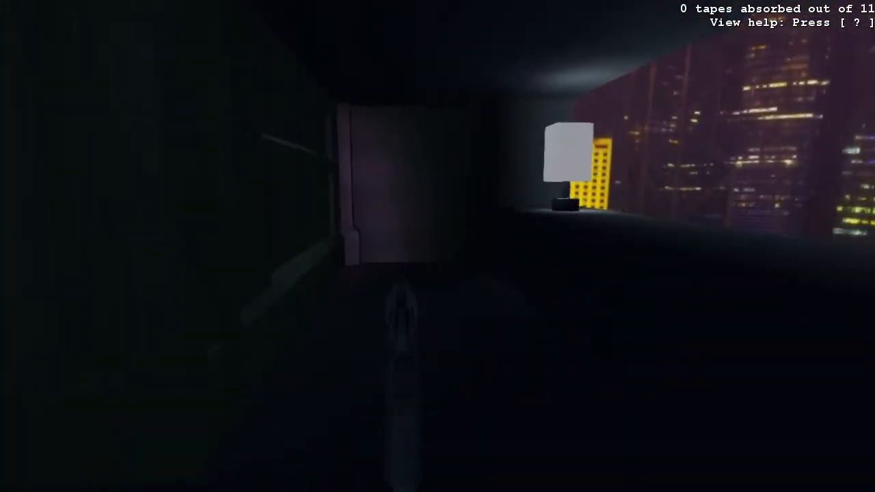
{"action": "mouse_move", "coordinate": [438, 246]}
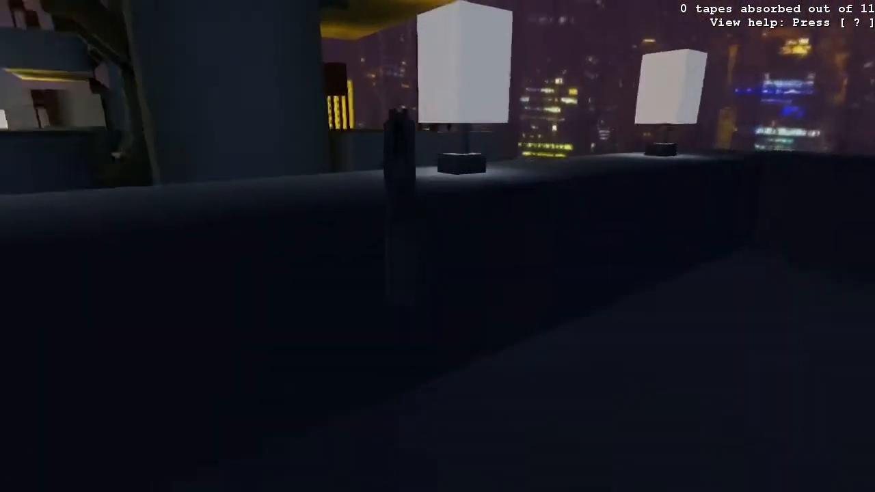
{"action": "mouse_move", "coordinate": [438, 246]}
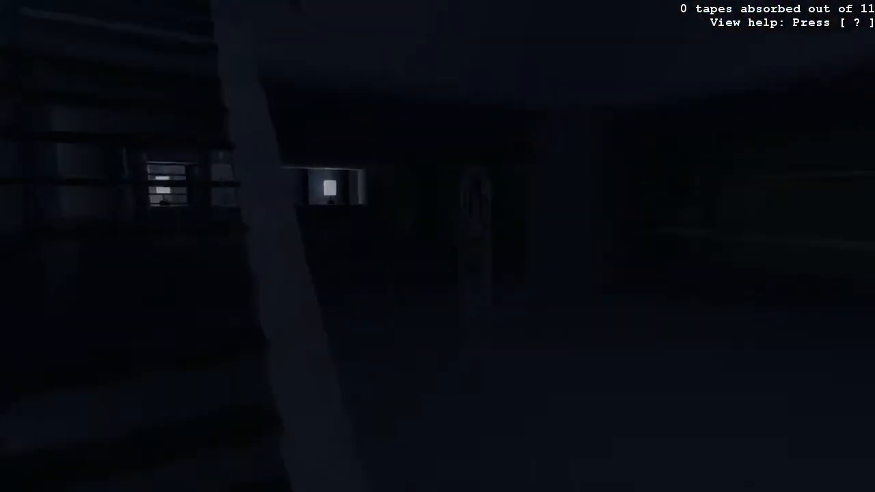
{"action": "mouse_move", "coordinate": [438, 247]}
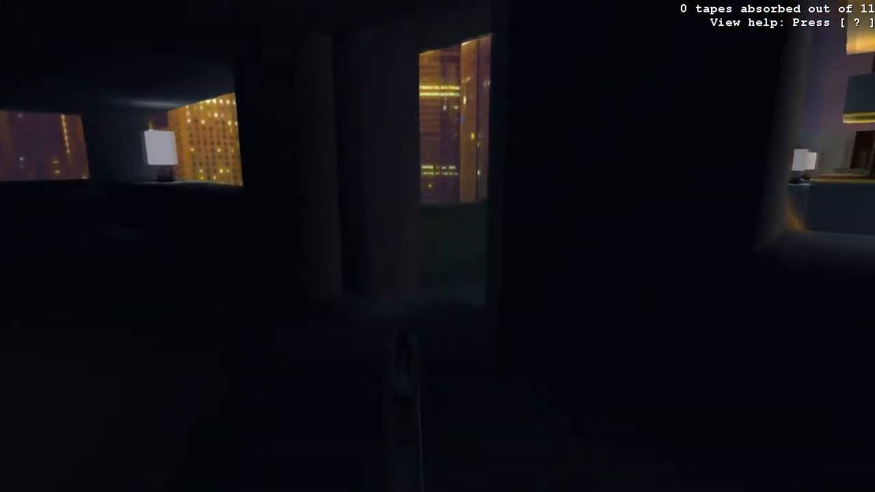
- Walk forward across the rooftop past the yellow tank toward the dark courtyard
{"action": "key", "text": "w"}
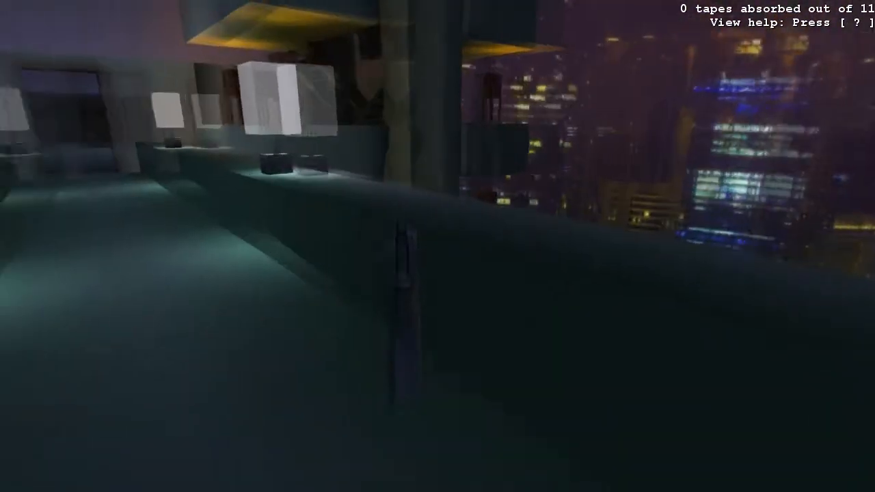
{"action": "mouse_move", "coordinate": [437, 246]}
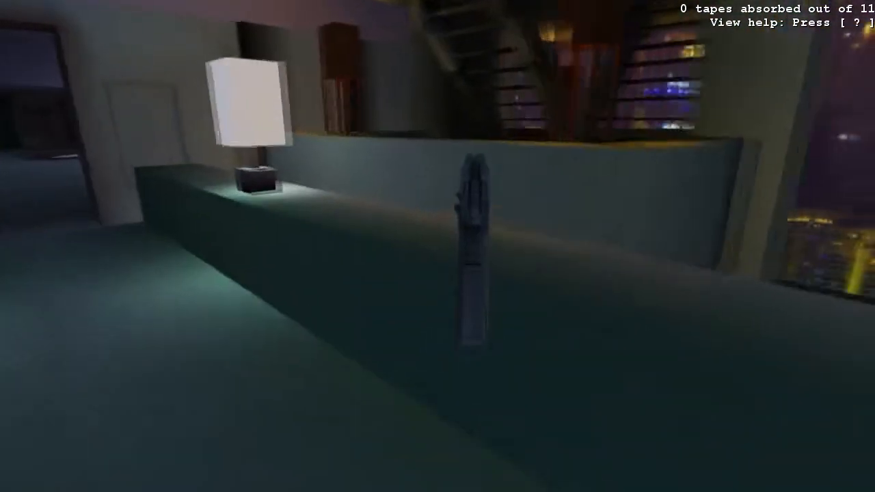
{"action": "mouse_move", "coordinate": [437, 246]}
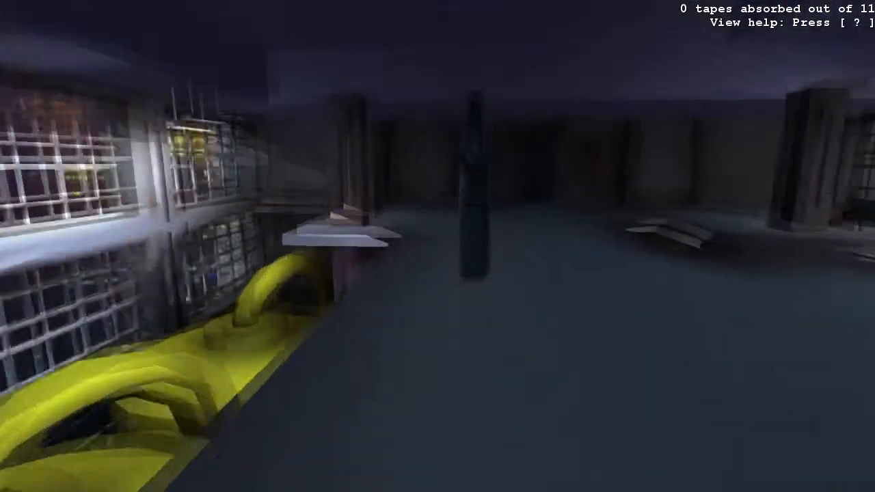
{"action": "mouse_move", "coordinate": [438, 246]}
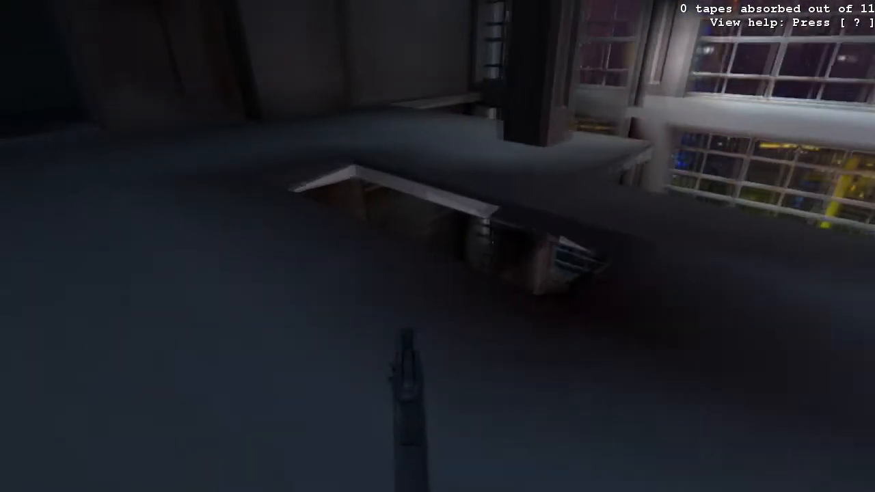
{"action": "mouse_move", "coordinate": [437, 246]}
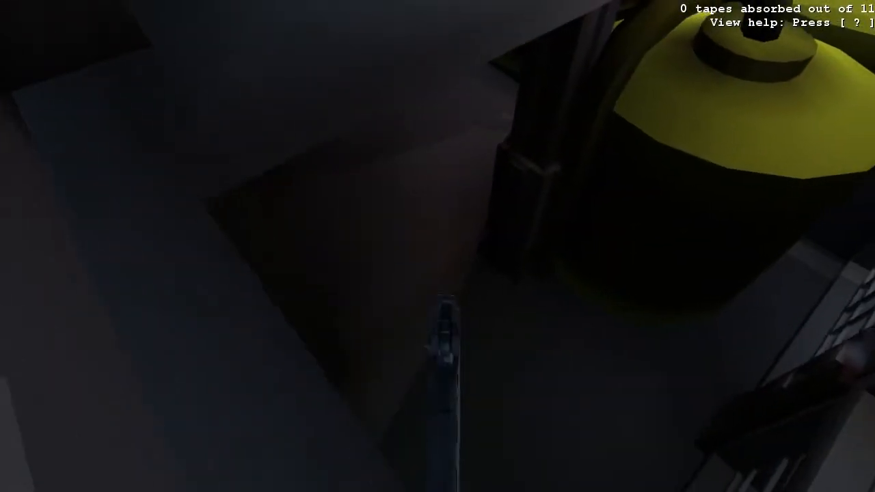
{"action": "mouse_move", "coordinate": [438, 246]}
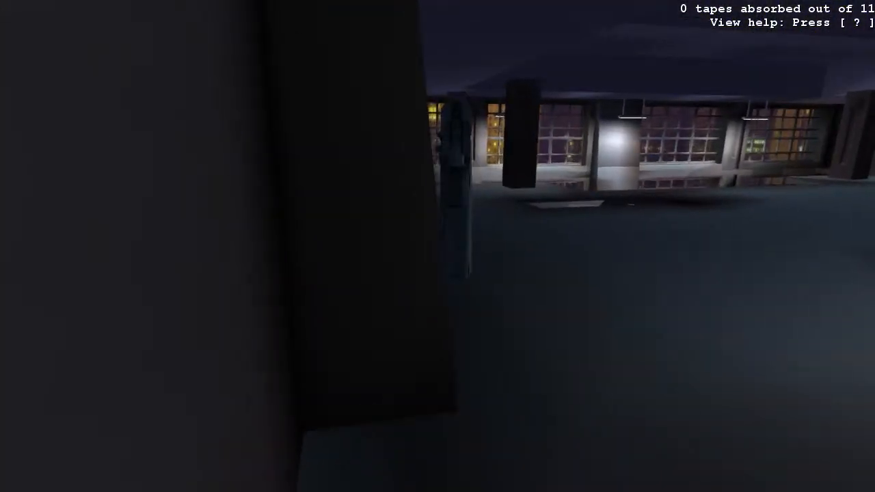
{"action": "mouse_move", "coordinate": [438, 246]}
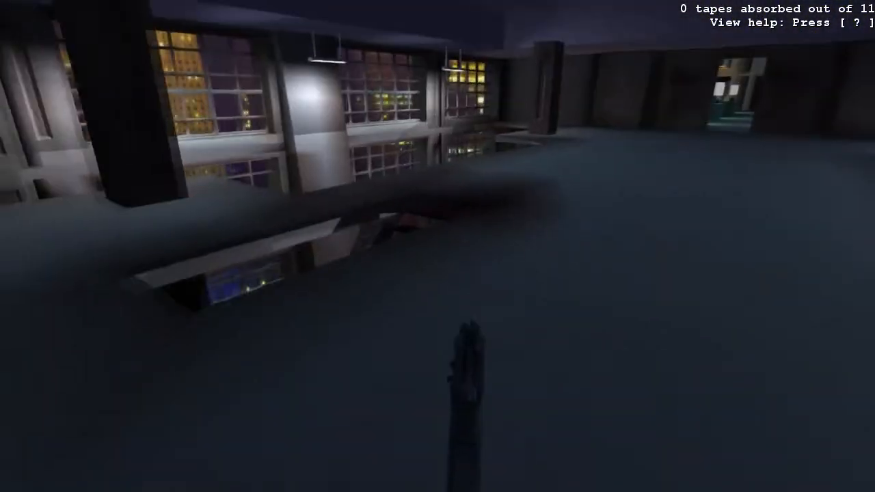
{"action": "mouse_move", "coordinate": [437, 246]}
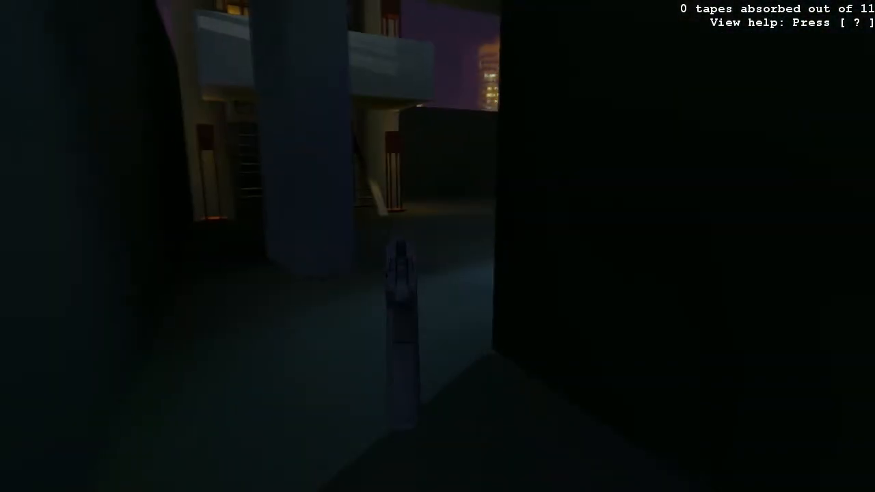
{"action": "mouse_move", "coordinate": [438, 246]}
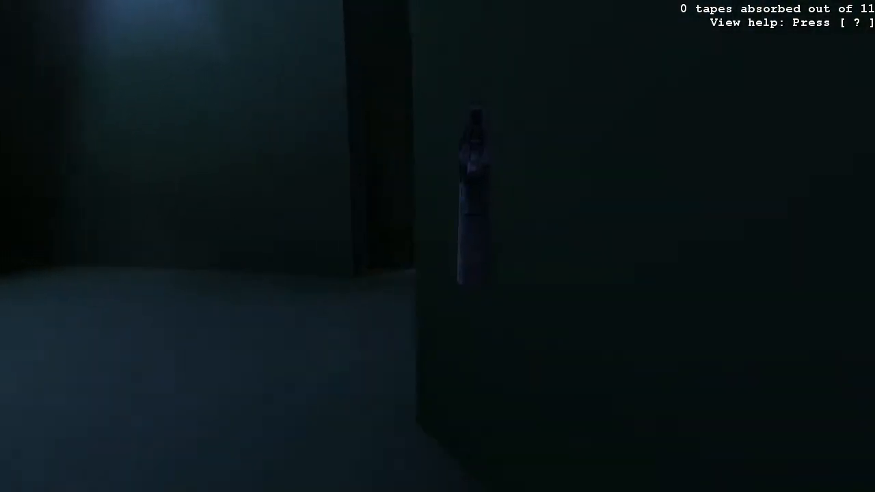
{"action": "mouse_move", "coordinate": [438, 246]}
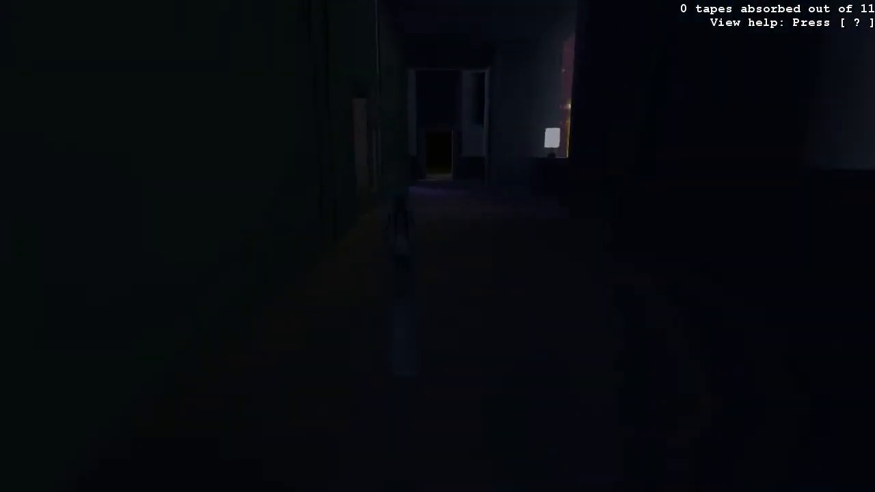
{"action": "mouse_move", "coordinate": [437, 246]}
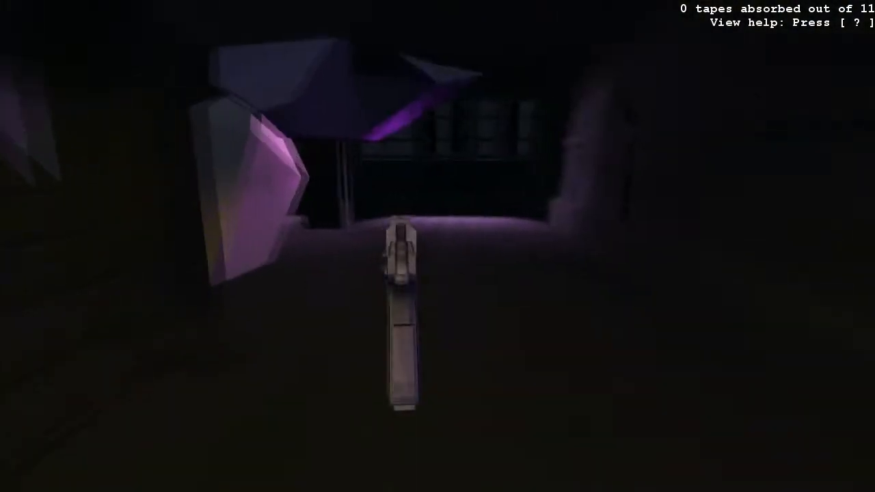
{"action": "mouse_move", "coordinate": [438, 246]}
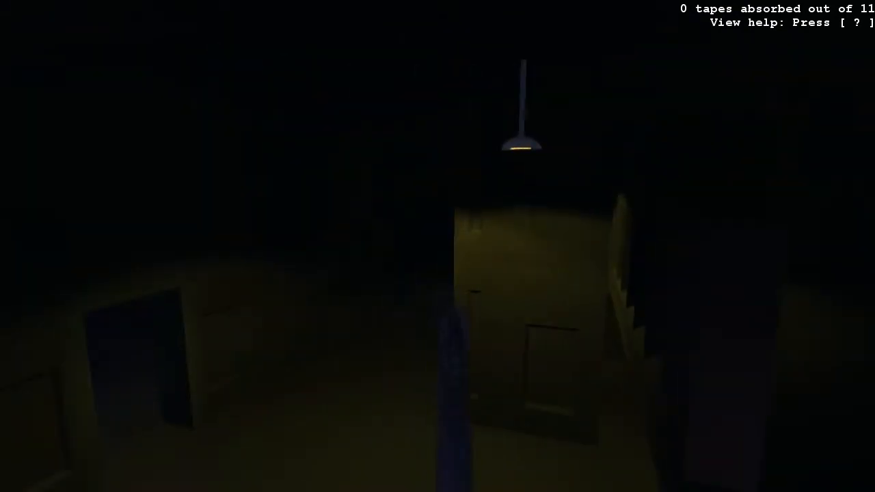
{"action": "mouse_move", "coordinate": [437, 246]}
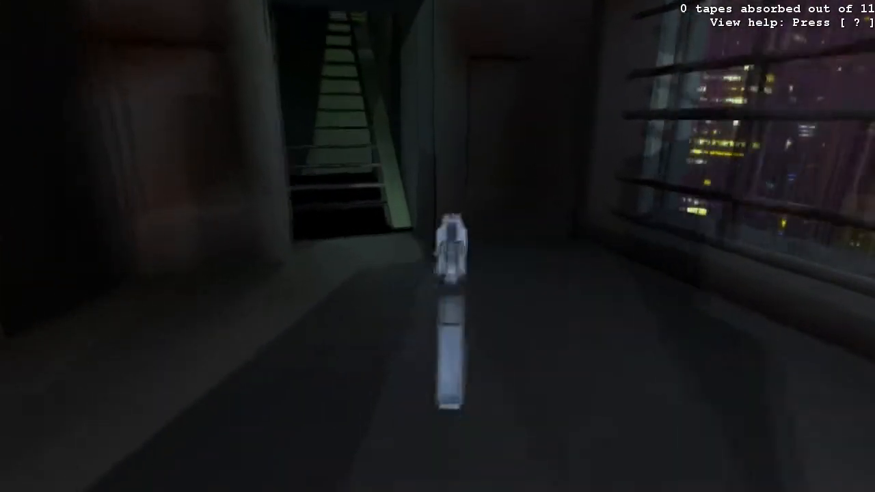
{"action": "mouse_move", "coordinate": [437, 246]}
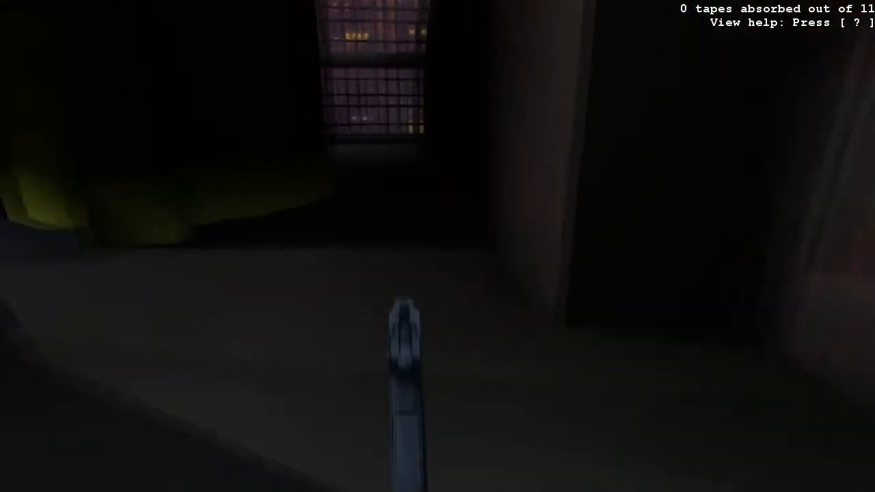
{"action": "mouse_move", "coordinate": [438, 246]}
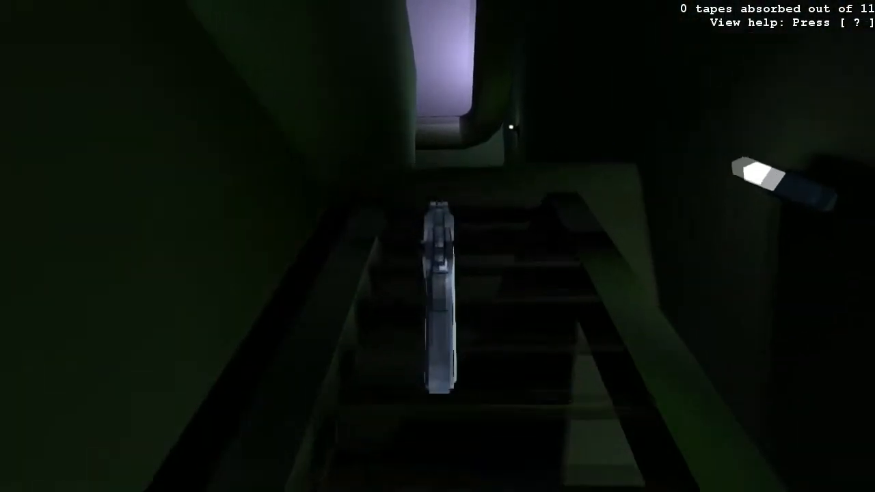
{"action": "mouse_move", "coordinate": [437, 246]}
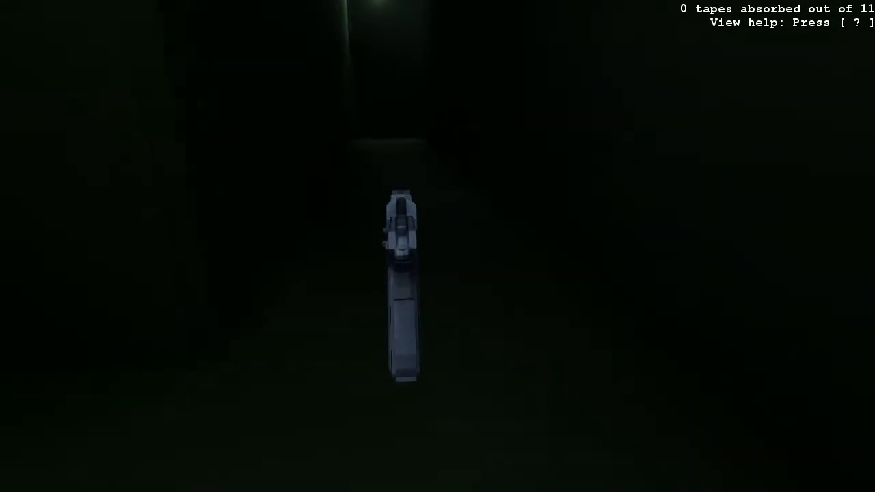
{"action": "mouse_move", "coordinate": [438, 246]}
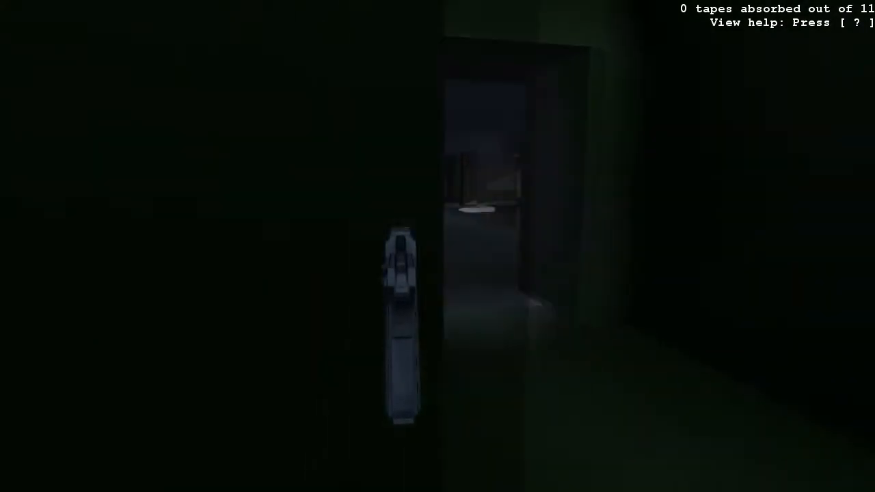
{"action": "mouse_move", "coordinate": [438, 246]}
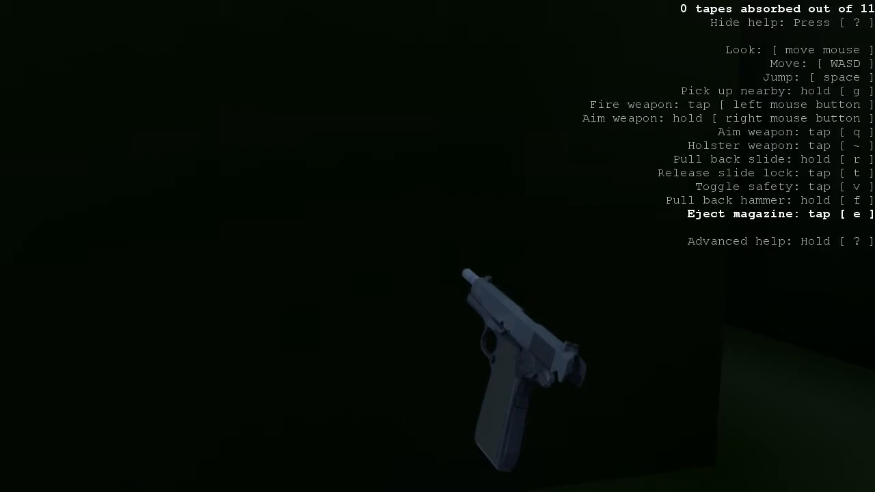
- Draw the pistol and seat the loaded magazine back into it above the yellow tanks
{"action": "key", "text": "e"}
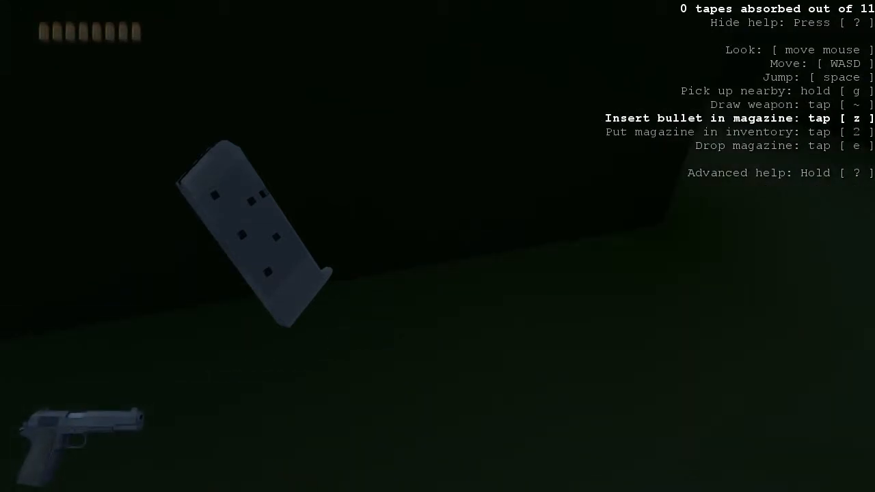
{"action": "key", "text": "z"}
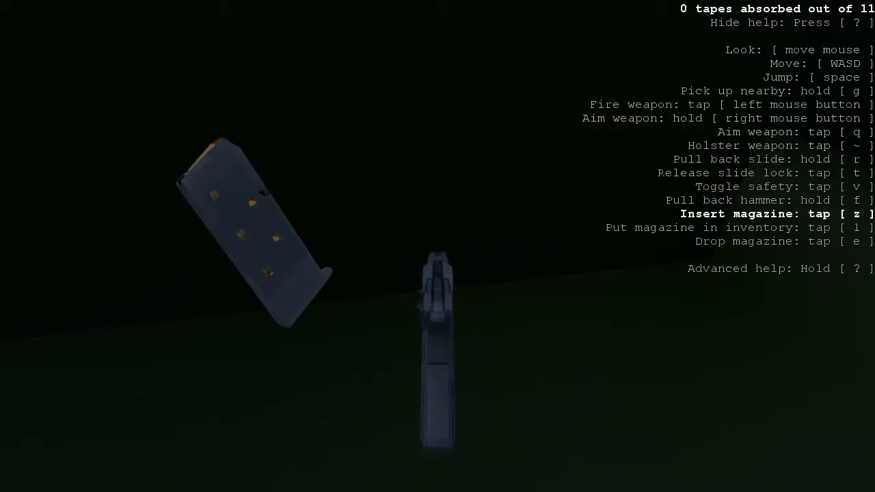
{"action": "key", "text": "z"}
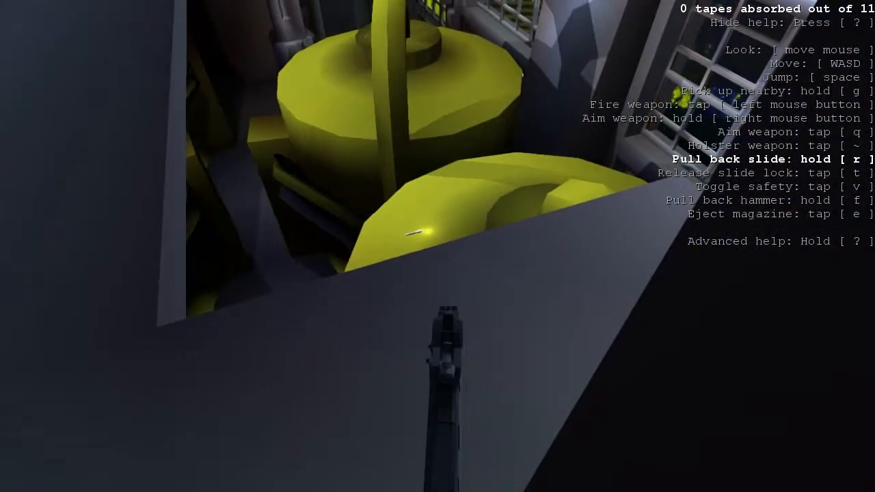
{"action": "mouse_move", "coordinate": [438, 246]}
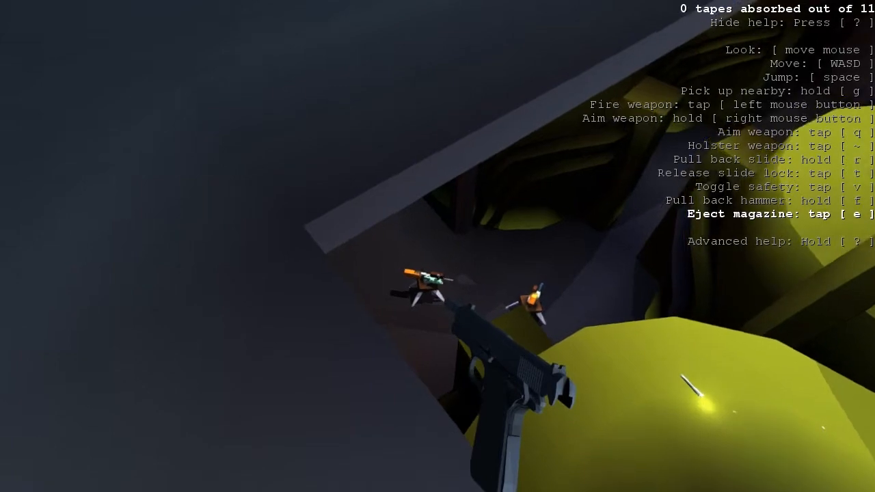
- Eject the pistol's magazine, then redraw the pistol toward the two turrets below
{"action": "key", "text": "e"}
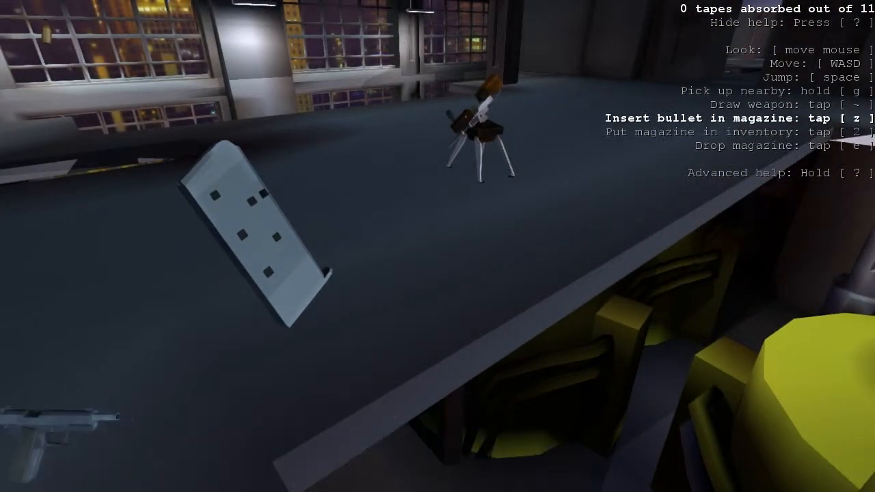
{"action": "mouse_move", "coordinate": [437, 246]}
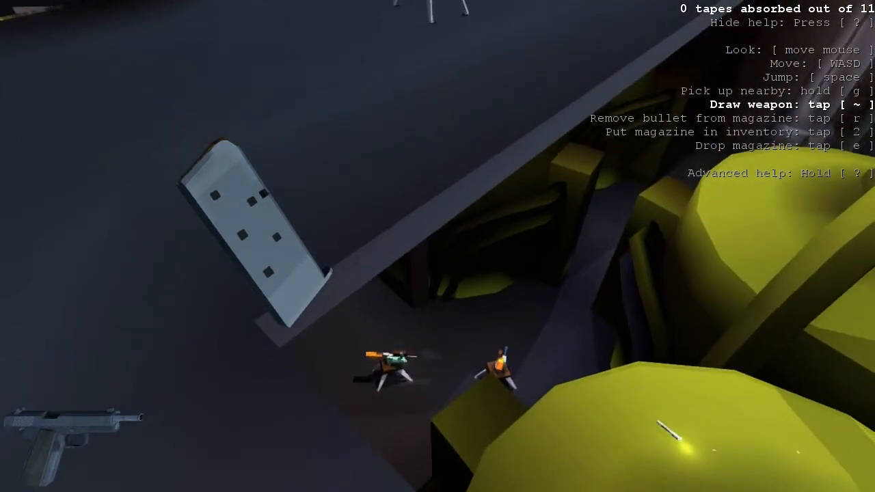
{"action": "mouse_move", "coordinate": [437, 246]}
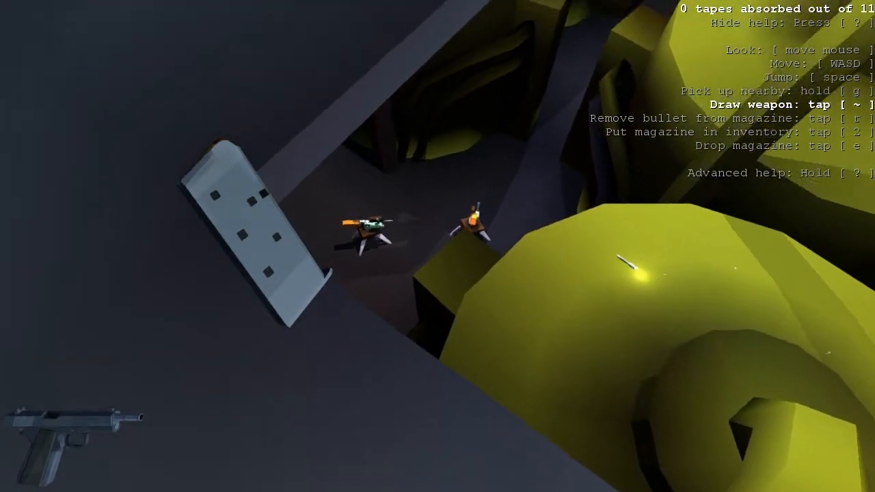
{"action": "key", "text": "~"}
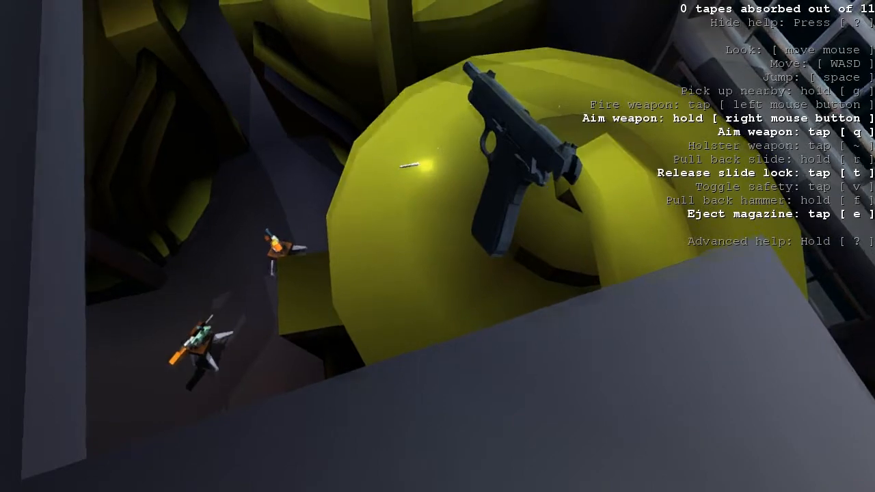
{"action": "mouse_move", "coordinate": [437, 246]}
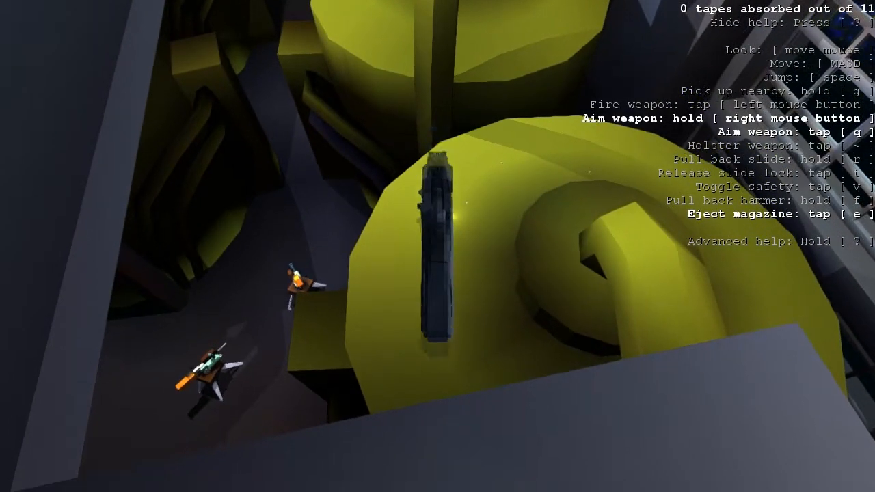
{"action": "mouse_move", "coordinate": [438, 246]}
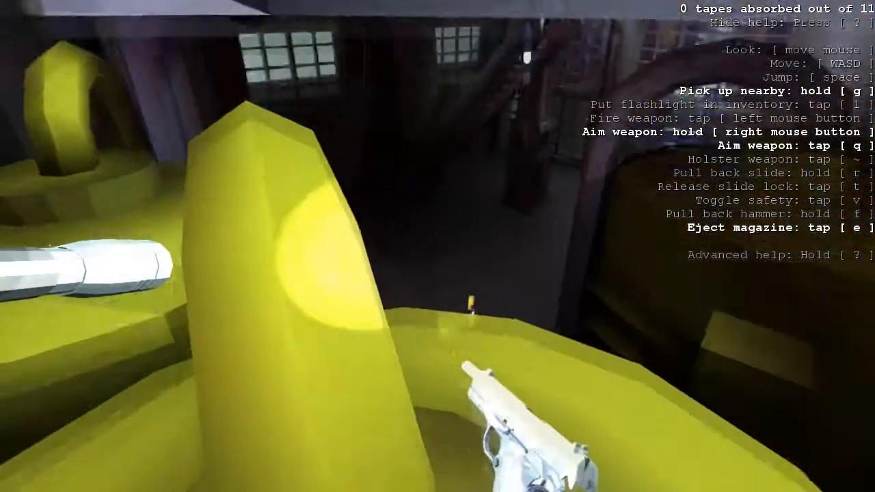
{"action": "mouse_move", "coordinate": [437, 246]}
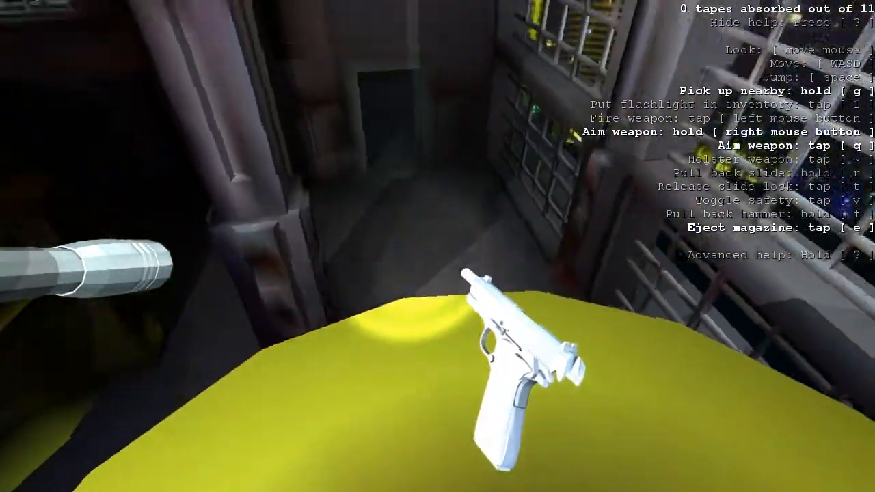
{"action": "mouse_move", "coordinate": [437, 246]}
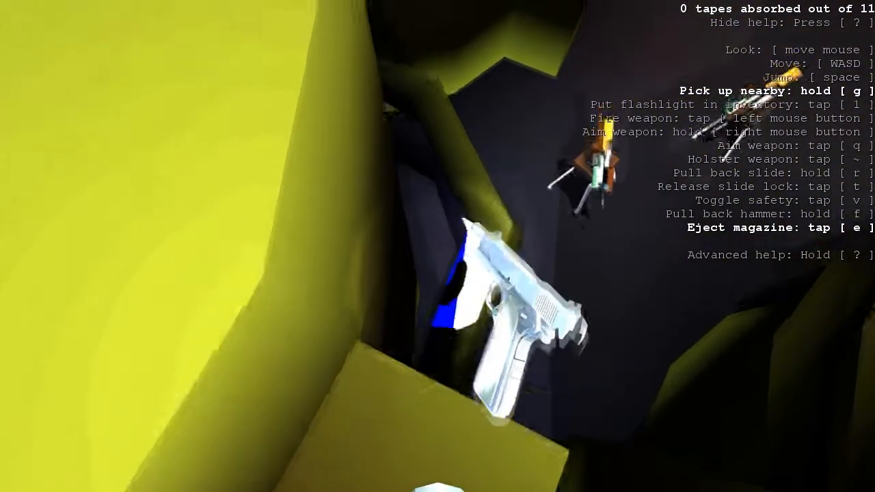
{"action": "mouse_move", "coordinate": [437, 247]}
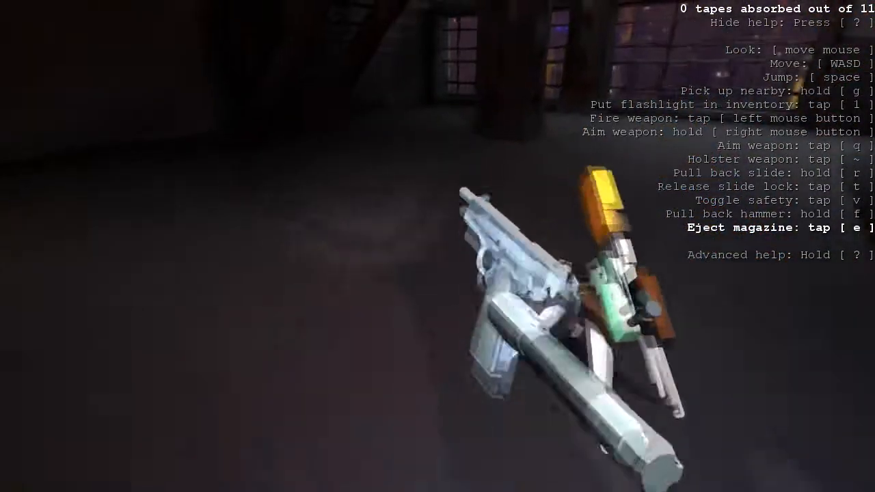
- Ready the pistol while the flashlight lights the dark yellow wall ahead
{"action": "key", "text": "e"}
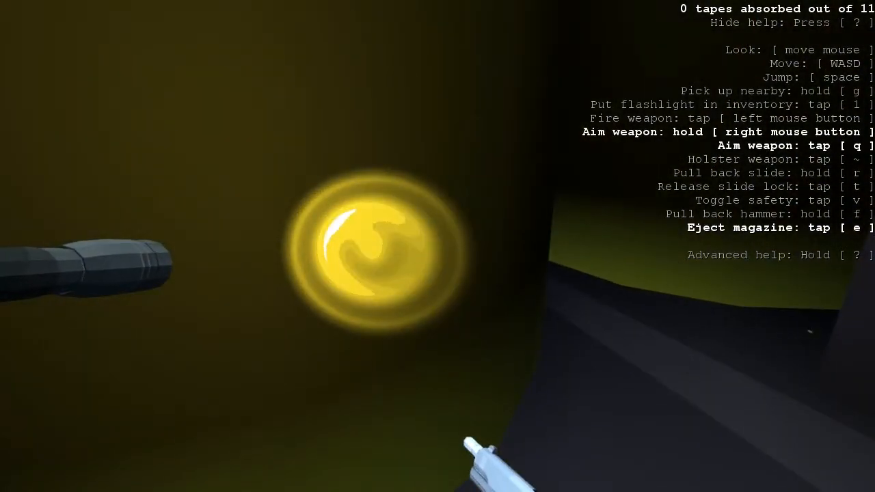
- Keep the pistol in hand while moving into the corridor facing the lit windows
{"action": "key", "text": "e"}
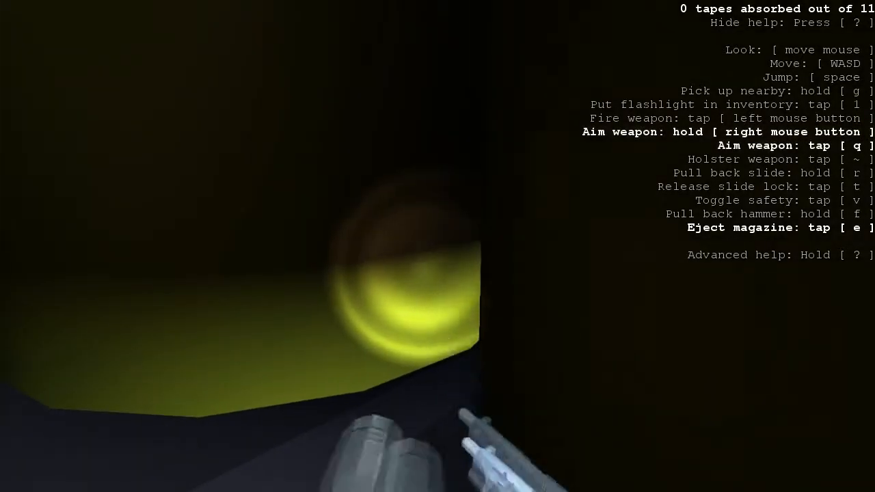
{"action": "mouse_move", "coordinate": [438, 246]}
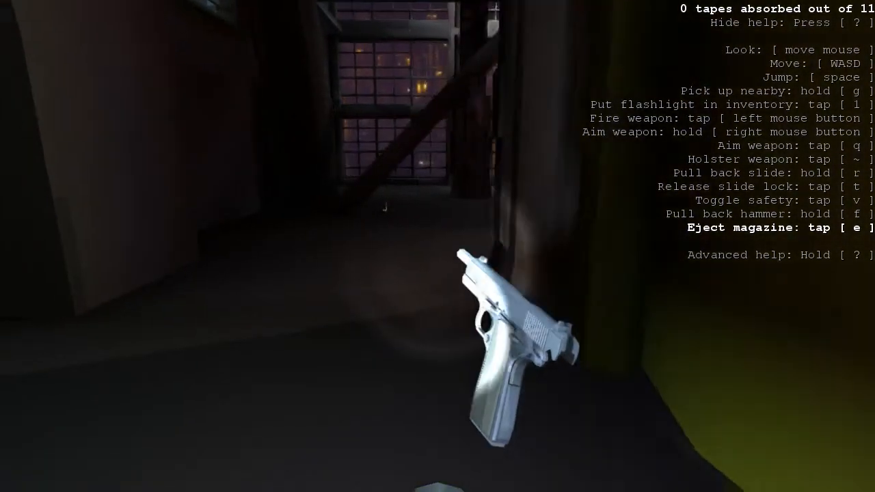
{"action": "mouse_move", "coordinate": [438, 246]}
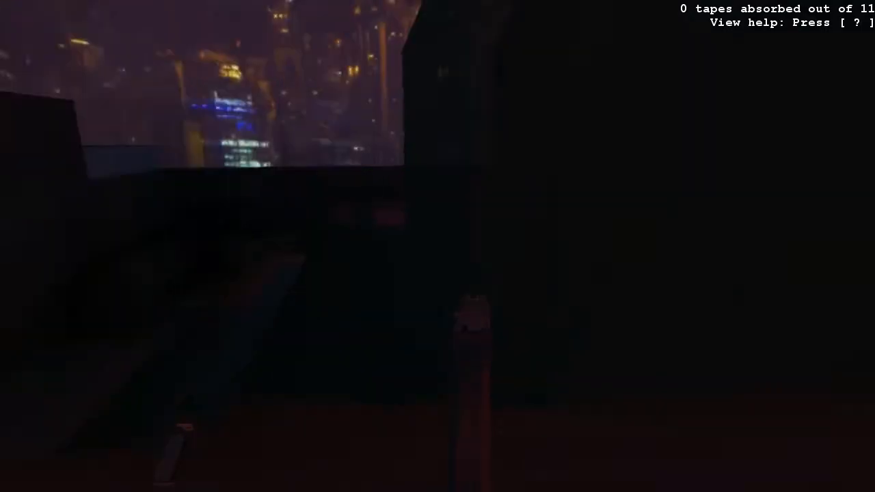
{"action": "mouse_move", "coordinate": [438, 246]}
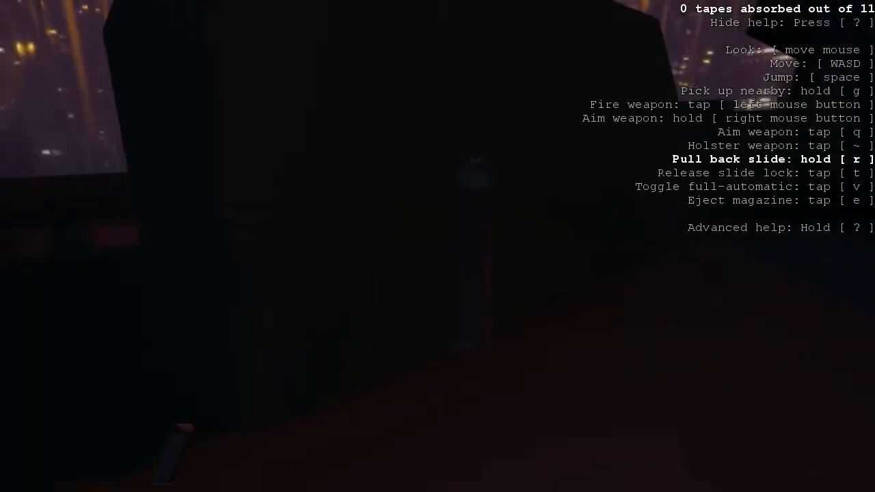
{"action": "mouse_move", "coordinate": [437, 247]}
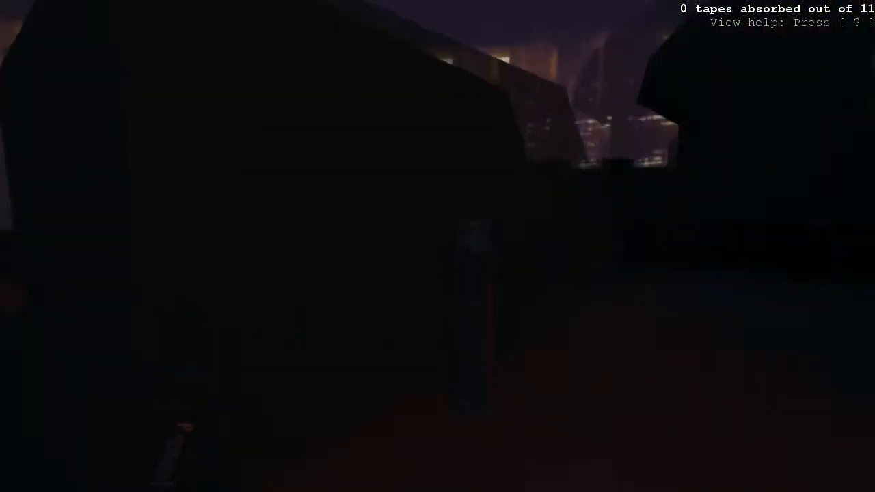
{"action": "mouse_move", "coordinate": [438, 247]}
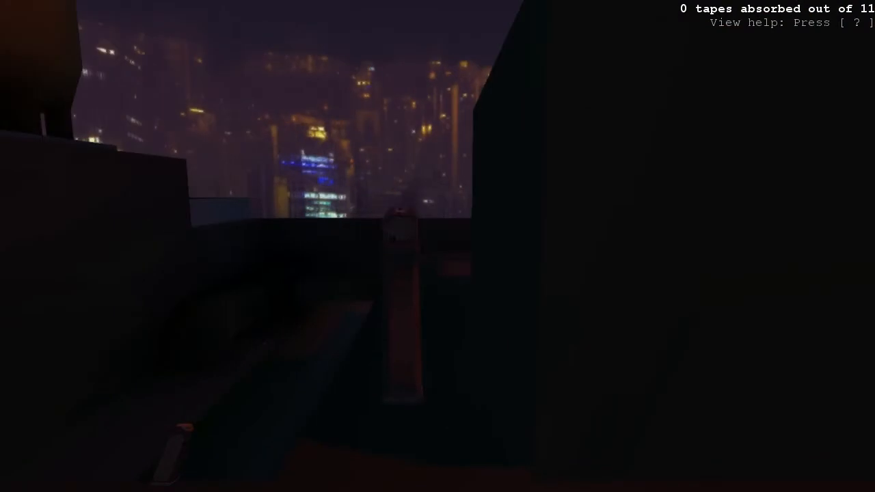
{"action": "mouse_move", "coordinate": [438, 246]}
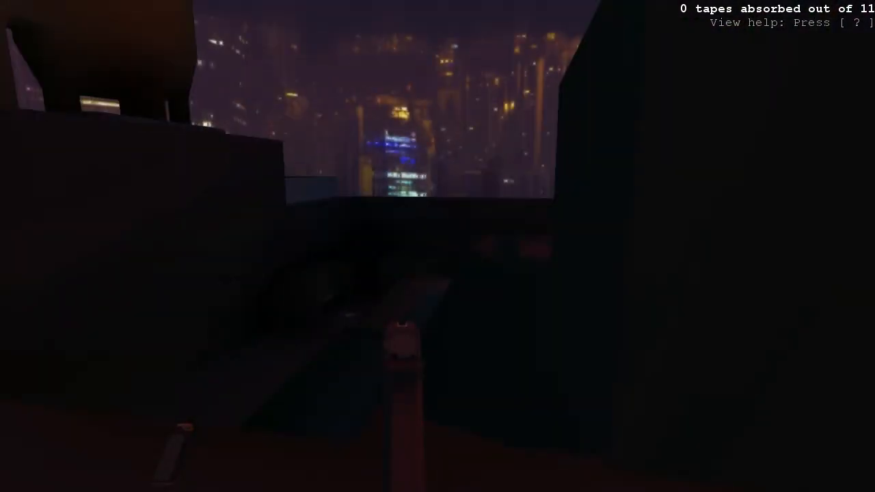
{"action": "mouse_move", "coordinate": [438, 246]}
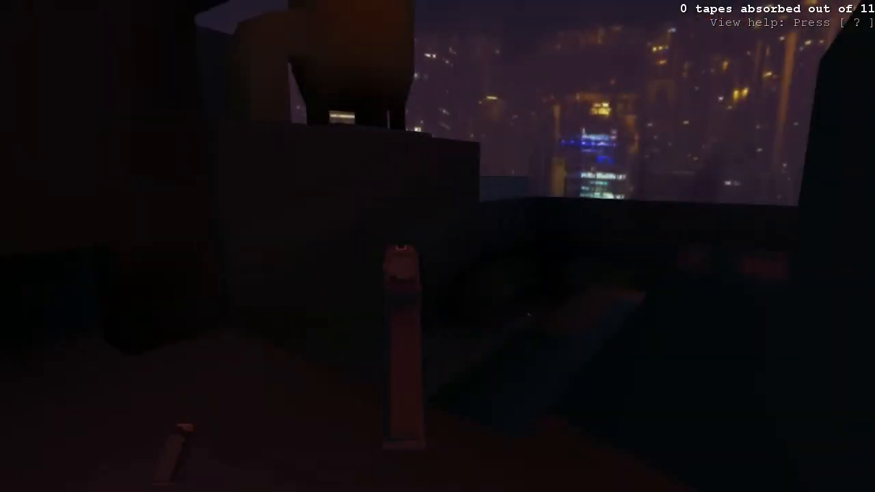
{"action": "mouse_move", "coordinate": [437, 247]}
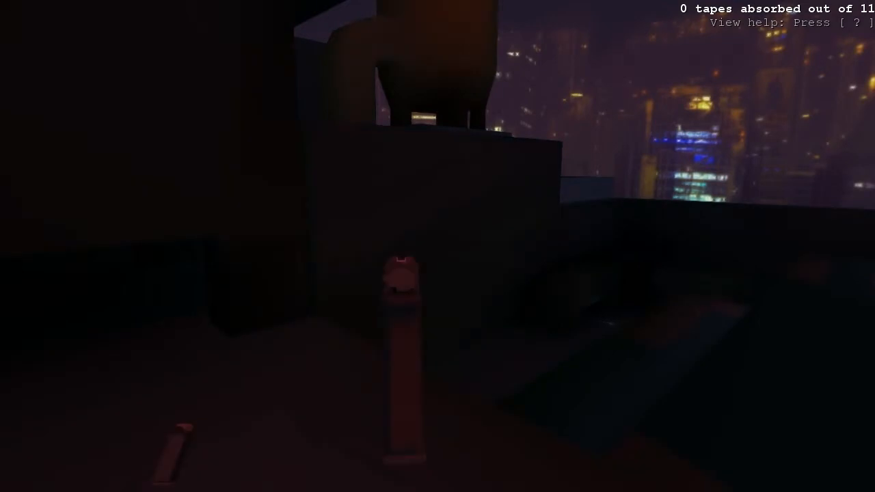
{"action": "mouse_move", "coordinate": [438, 246]}
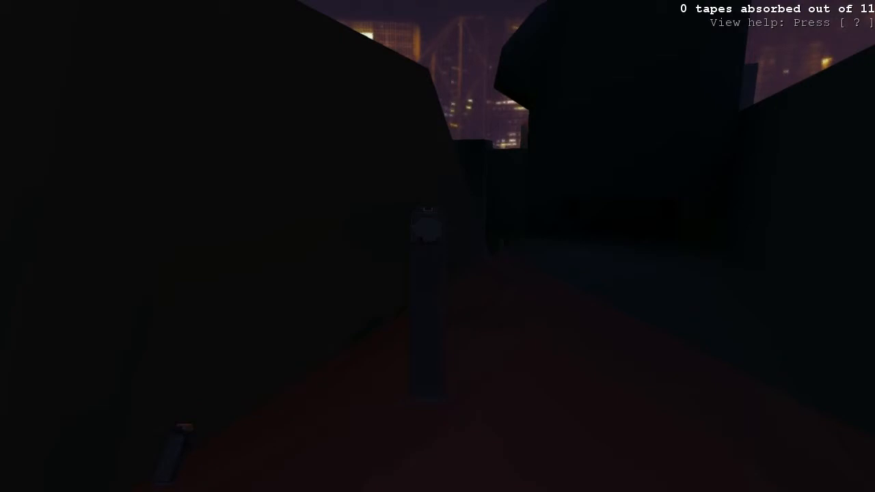
- Bring up the pause settings menu over the night rooftop level
{"action": "key", "text": "Escape"}
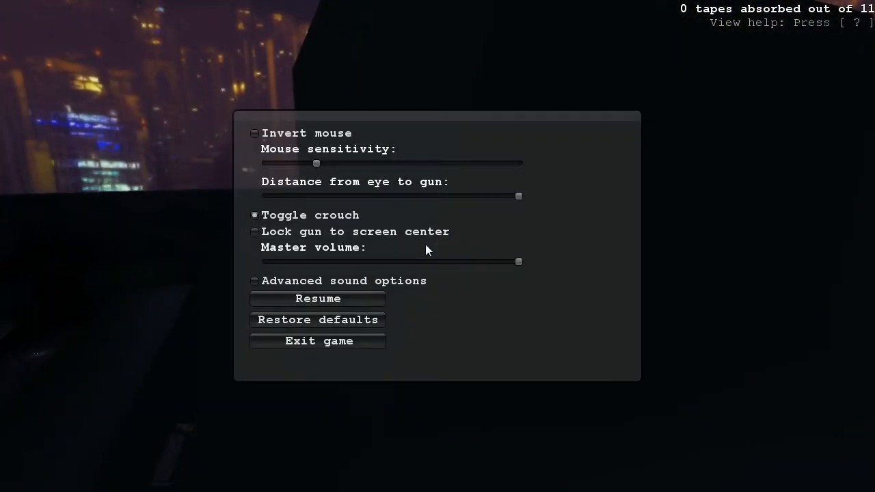
{"action": "mouse_move", "coordinate": [593, 286]}
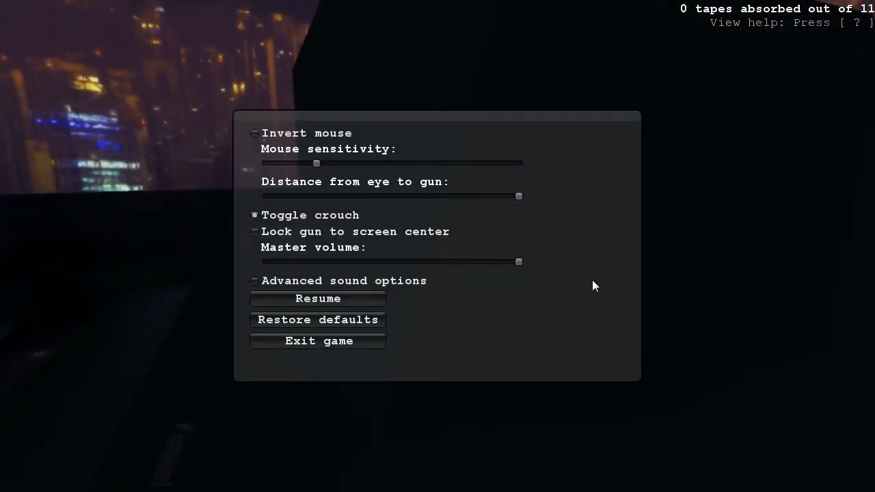